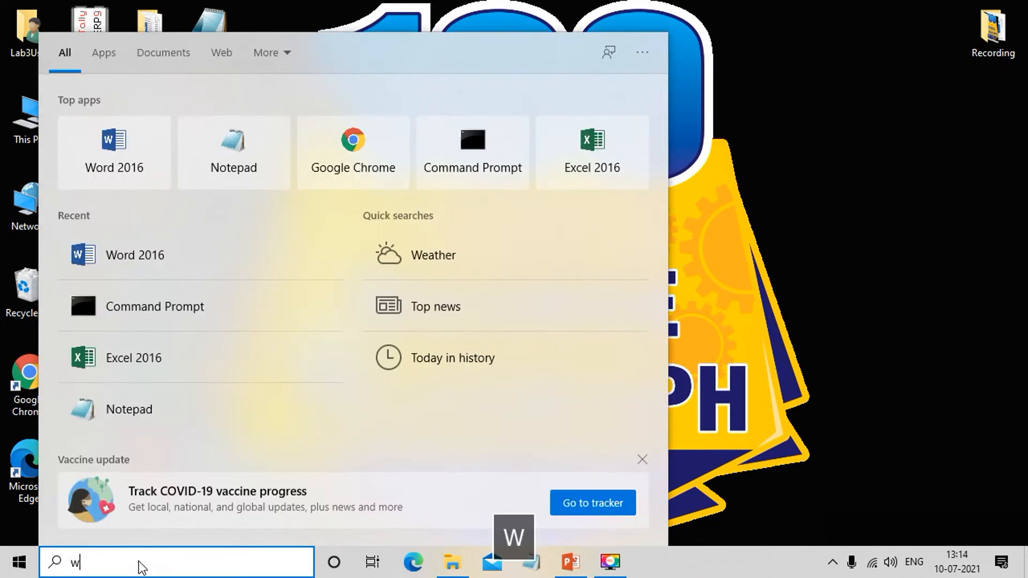
Step: Launch Word 2016 from Windows search and start a new blank Document1
{"action": "key", "text": "Enter"}
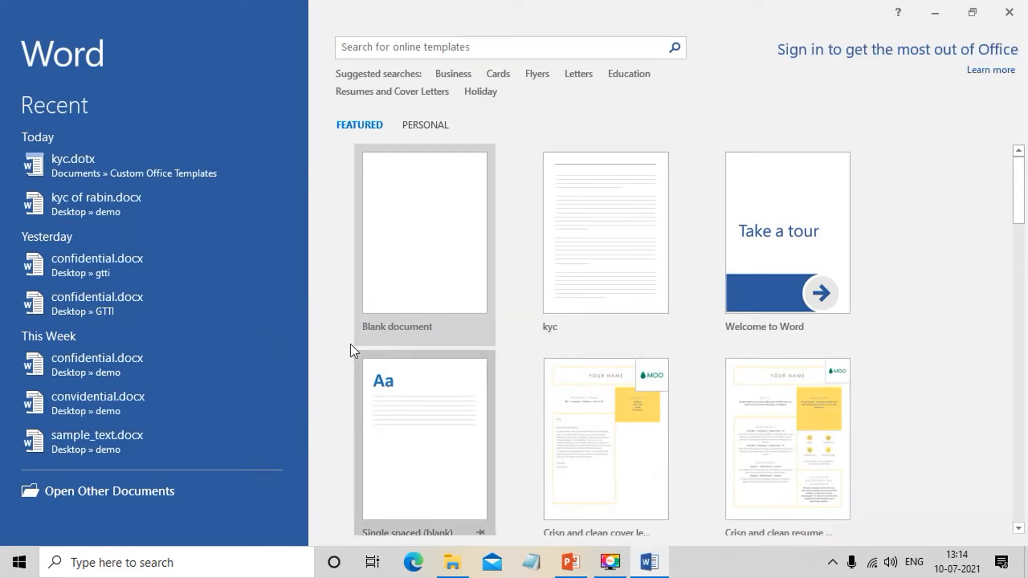
{"action": "left_click", "coordinate": [424, 232]}
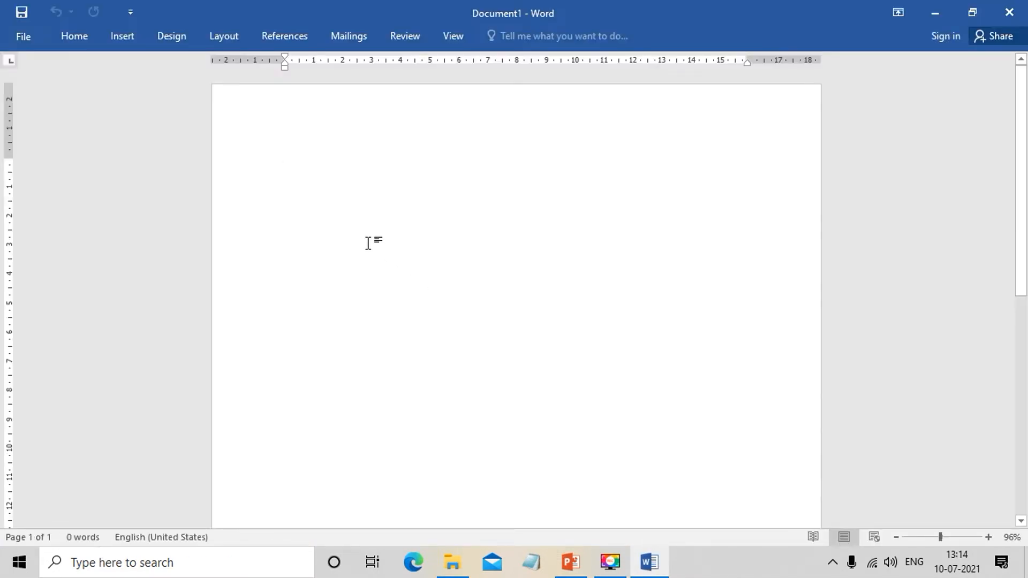
{"action": "left_click", "coordinate": [284, 165]}
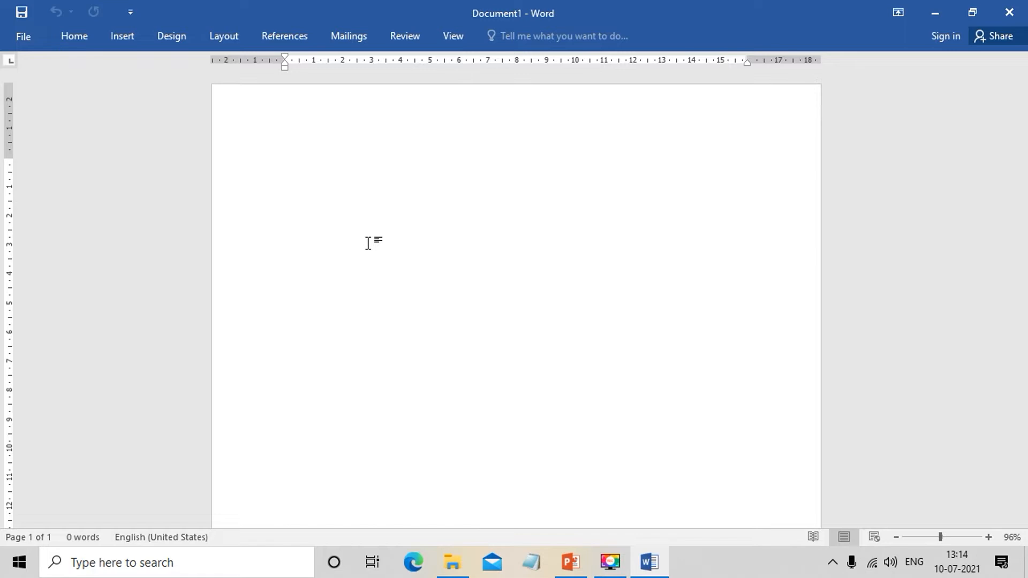
{"action": "left_click", "coordinate": [285, 165]}
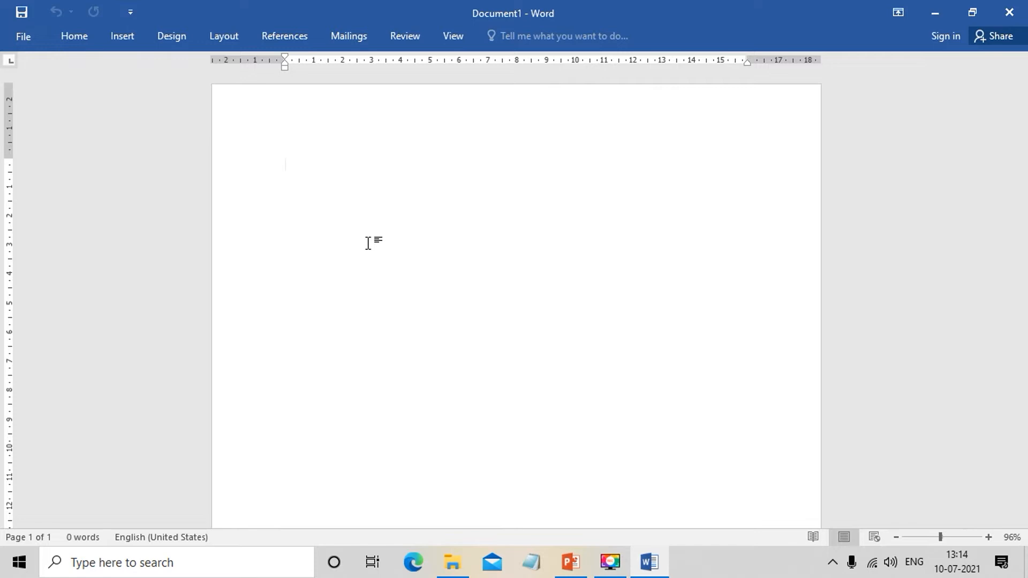
Step: Enter the labels Name, Address, Contact No and Adhar No: as separate paragraphs in Document1
{"action": "type", "text": "Na"}
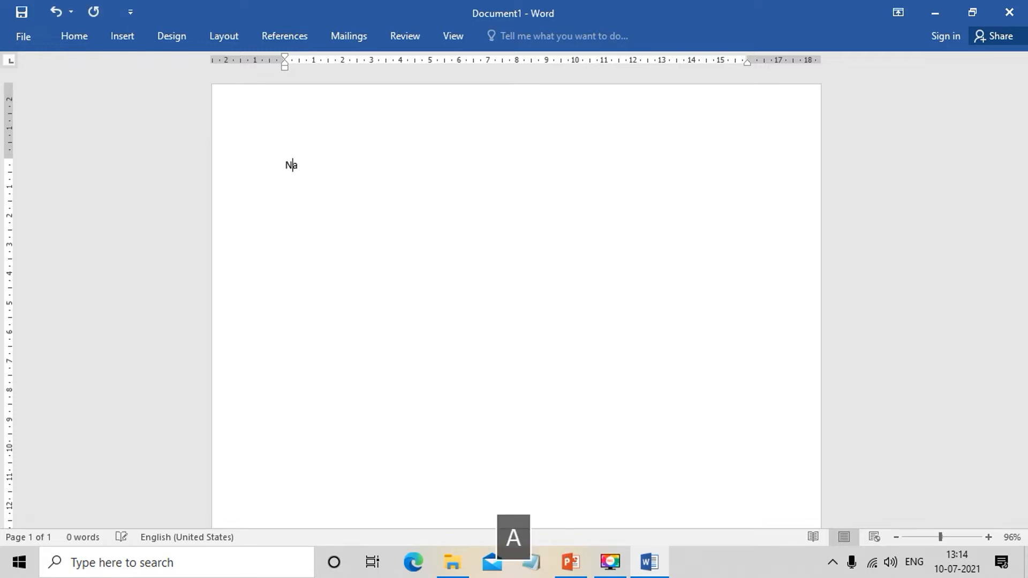
{"action": "key", "text": "Enter"}
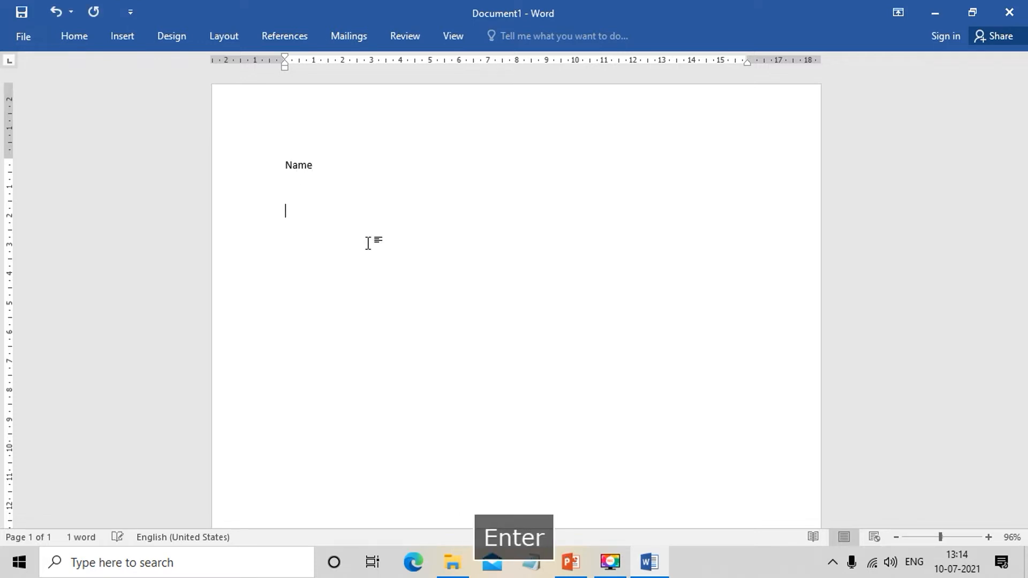
{"action": "type", "text": "Address"}
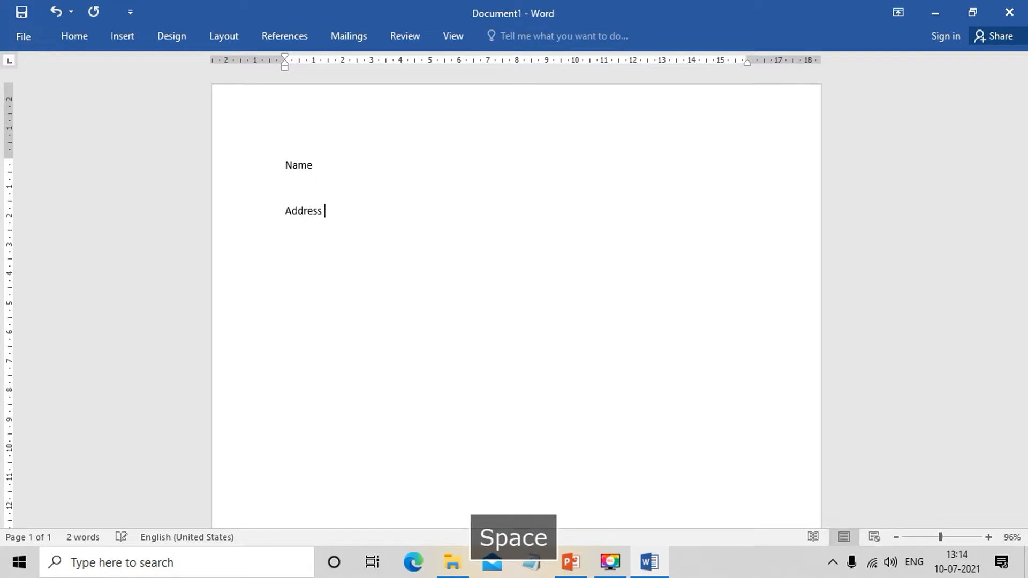
{"action": "type", "text": "Con"}
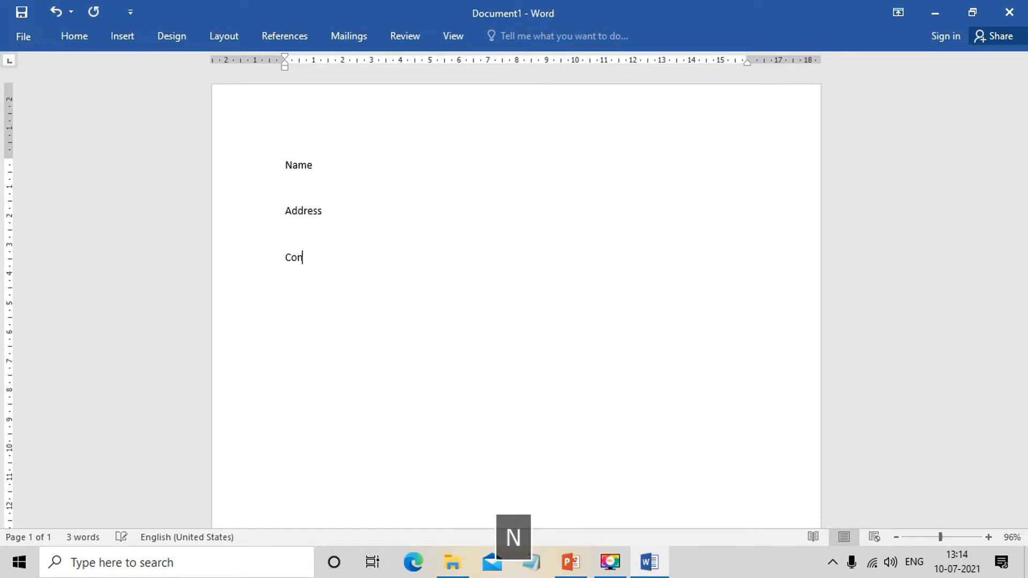
{"action": "type", "text": "tact N"}
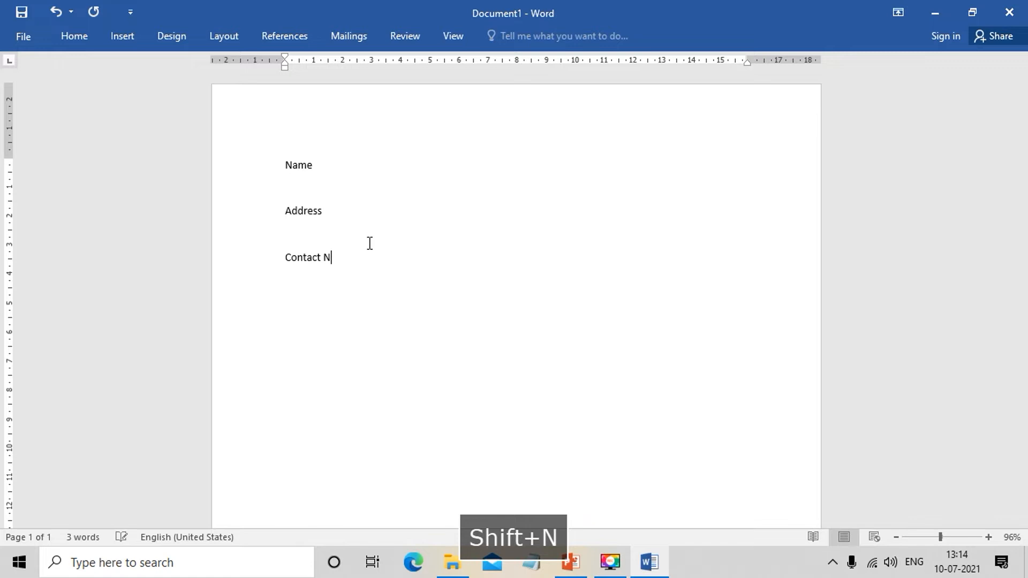
{"action": "key", "text": "Enter"}
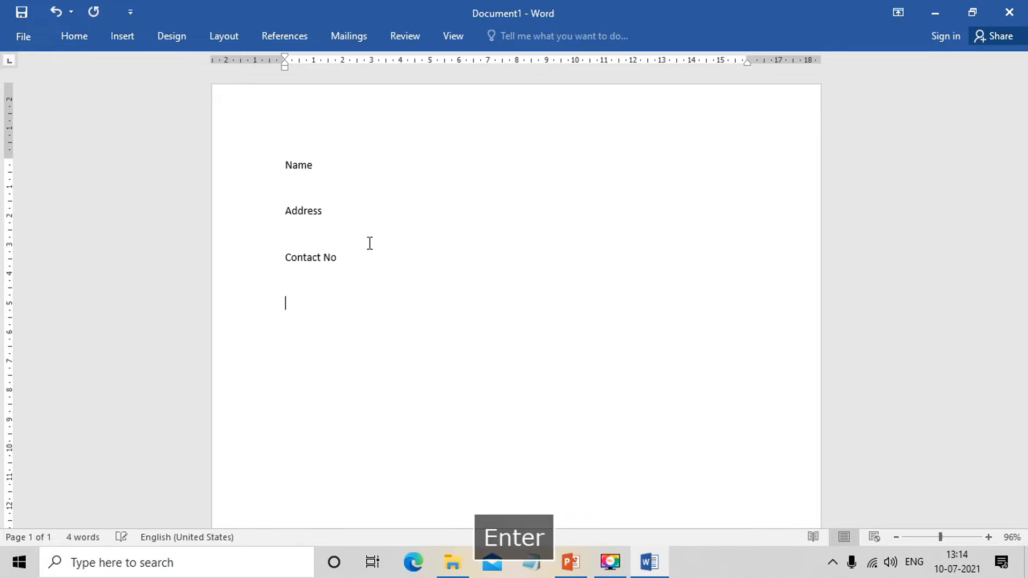
{"action": "type", "text": "Adha"}
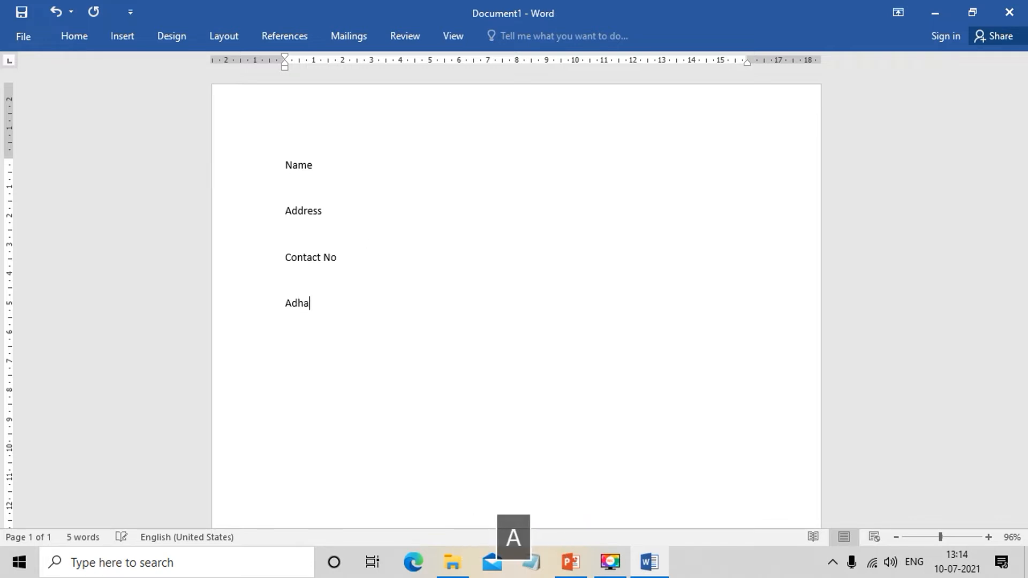
{"action": "type", "text": "r No"}
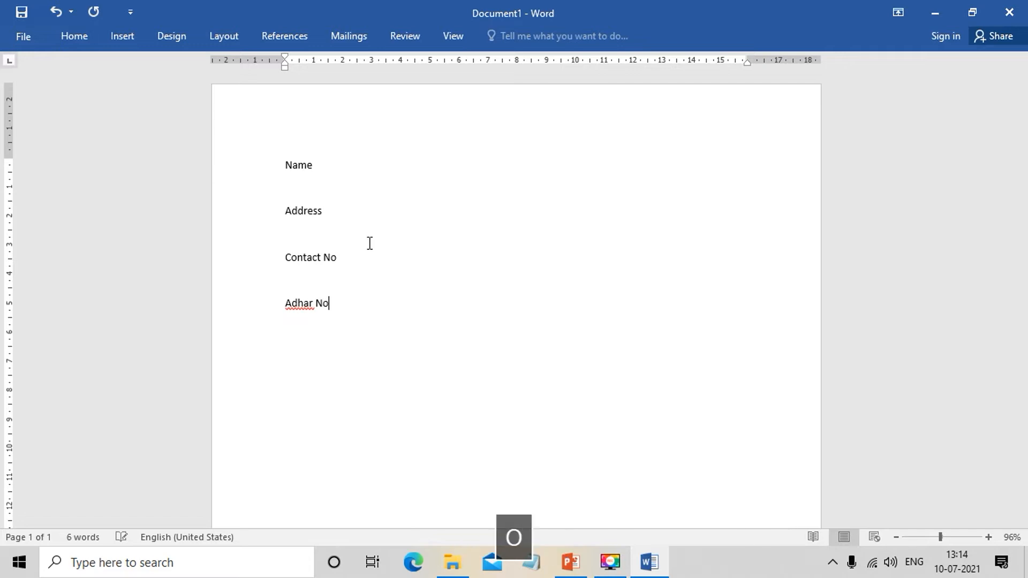
{"action": "type", "text": ":"}
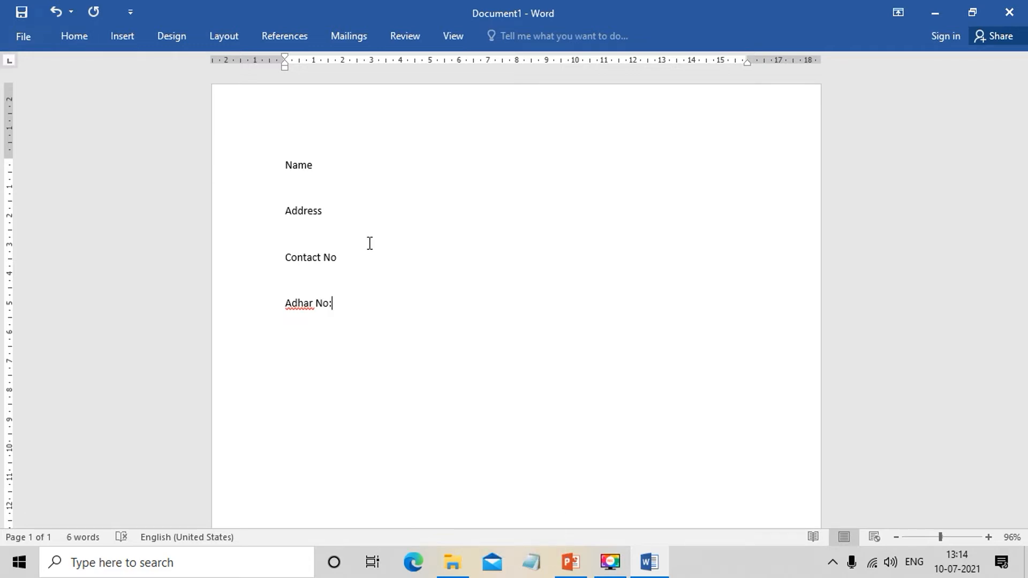
{"action": "right_click", "coordinate": [293, 304]}
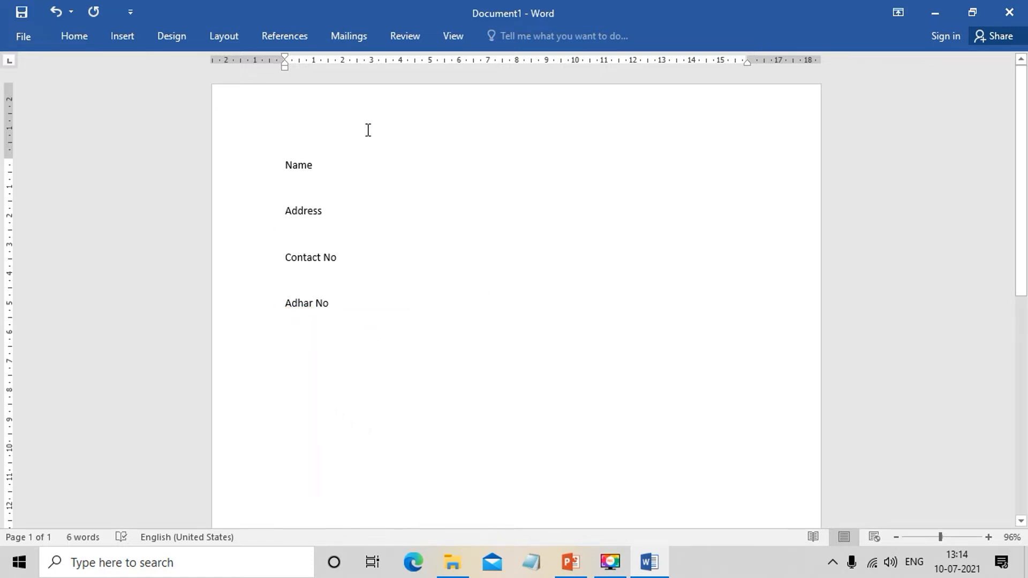
Step: Reach the Save As browse dialog, which proposes Name.docx in Documents
{"action": "left_click", "coordinate": [21, 37]}
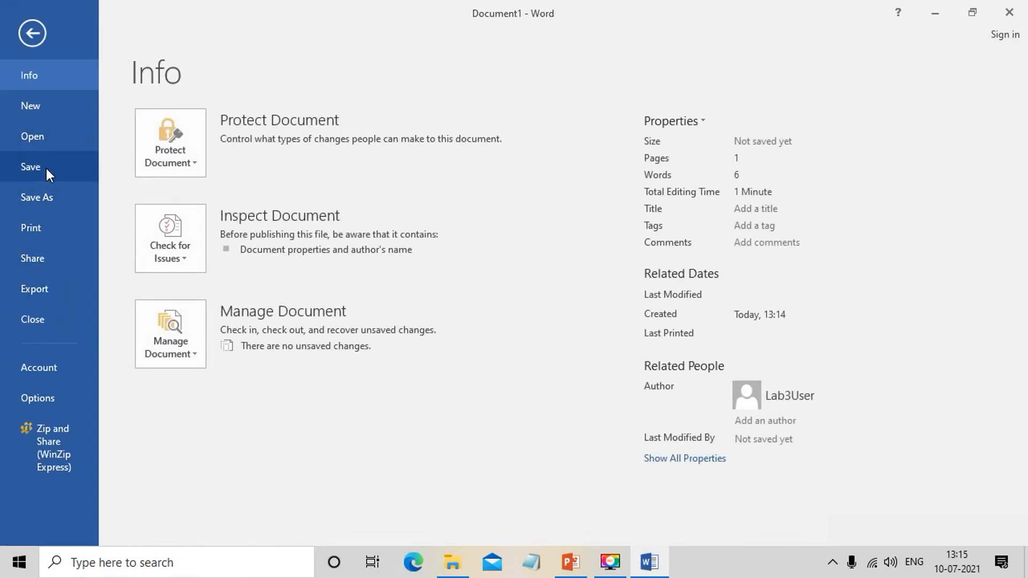
{"action": "left_click", "coordinate": [36, 197]}
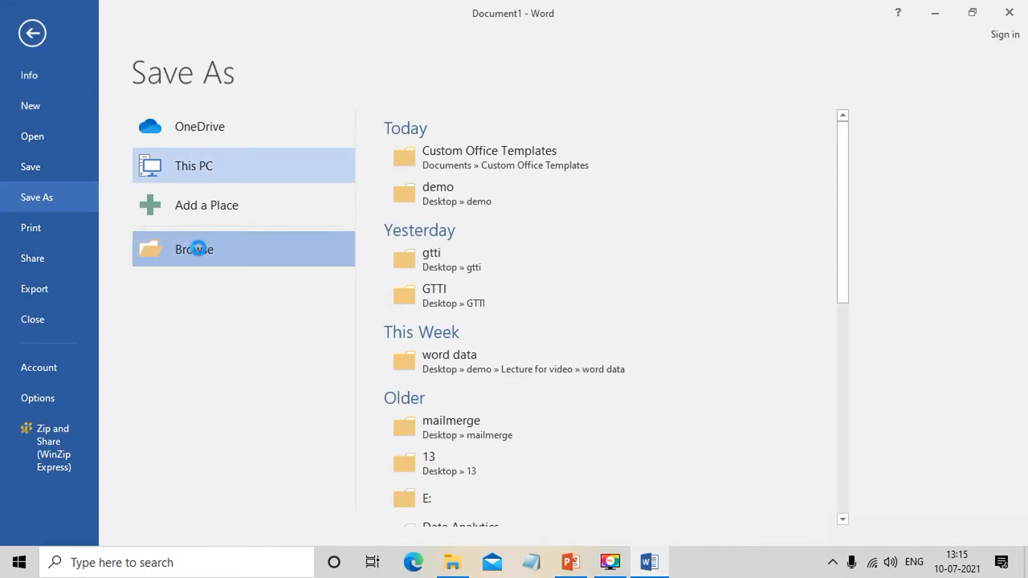
{"action": "left_click", "coordinate": [194, 248]}
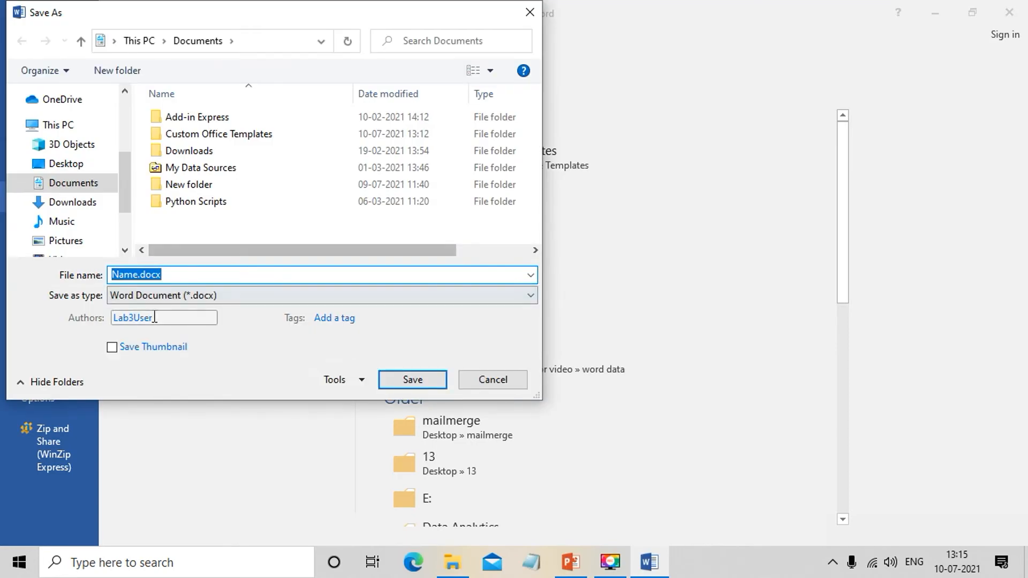
Step: Save as Word Template (*.dotx) named kyc in Custom Office Templates
{"action": "left_click", "coordinate": [253, 323]}
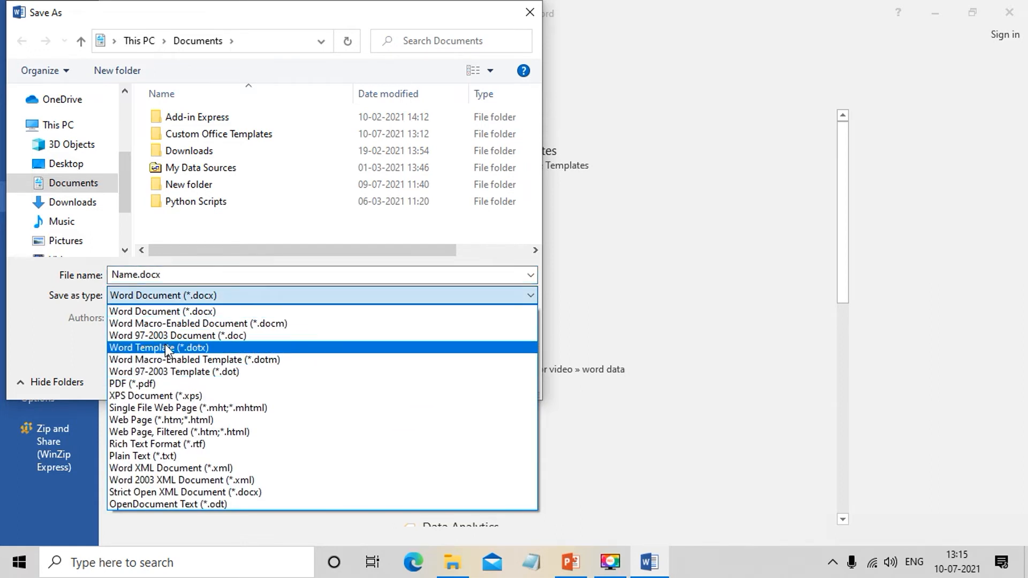
{"action": "left_click", "coordinate": [159, 347]}
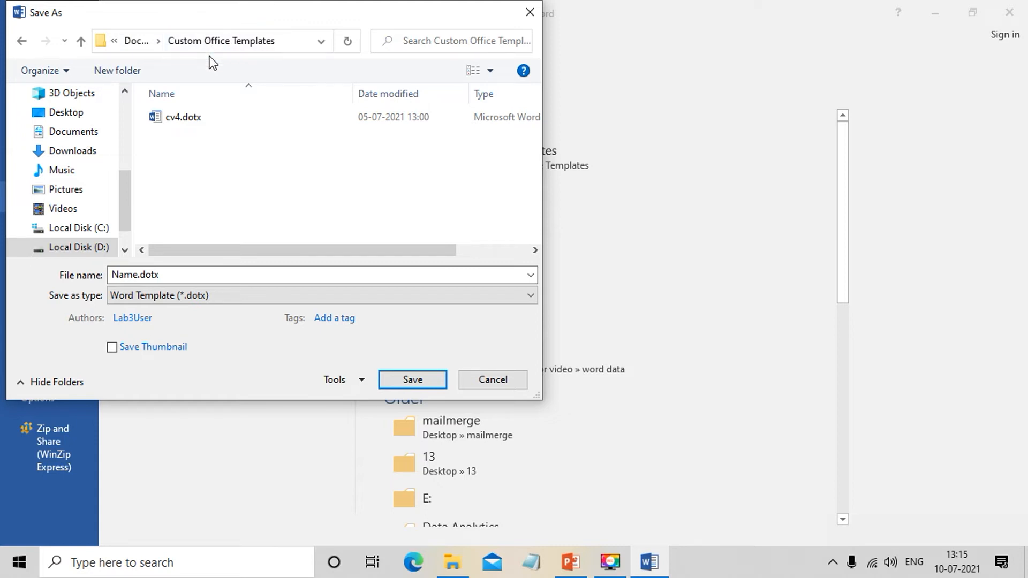
{"action": "left_click", "coordinate": [137, 275]}
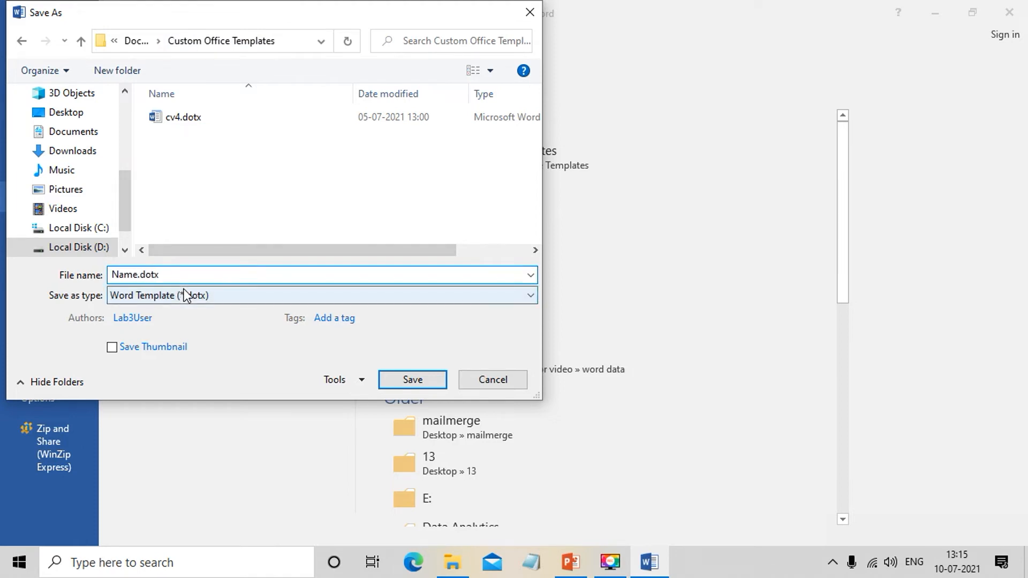
{"action": "key", "text": "Backspace"}
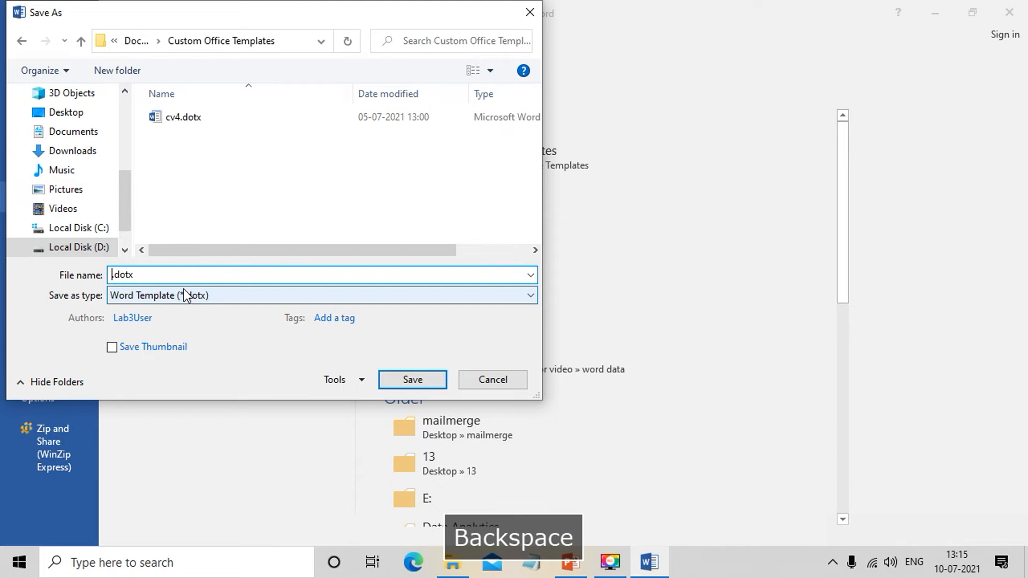
{"action": "type", "text": "ky"}
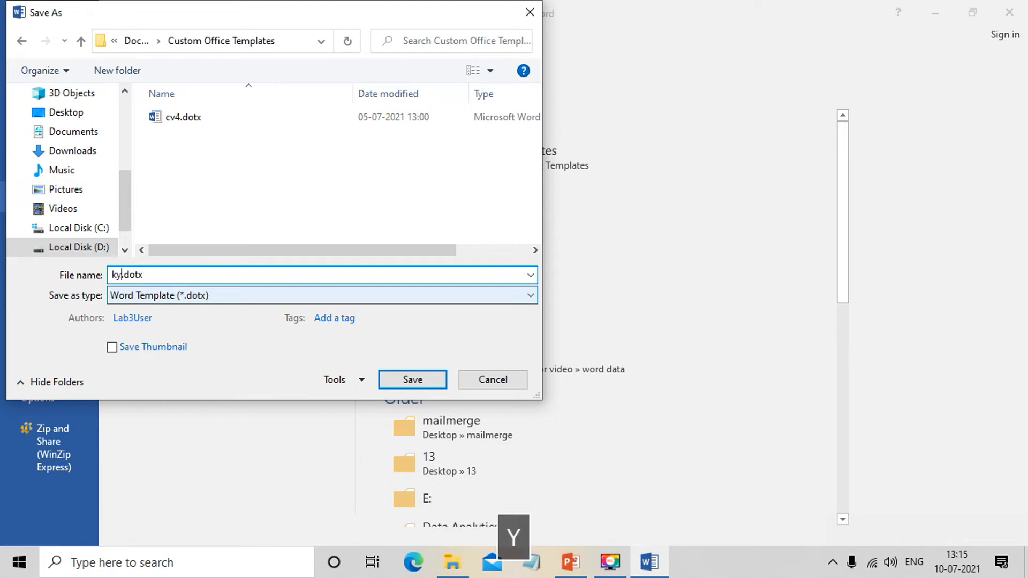
{"action": "type", "text": "c"}
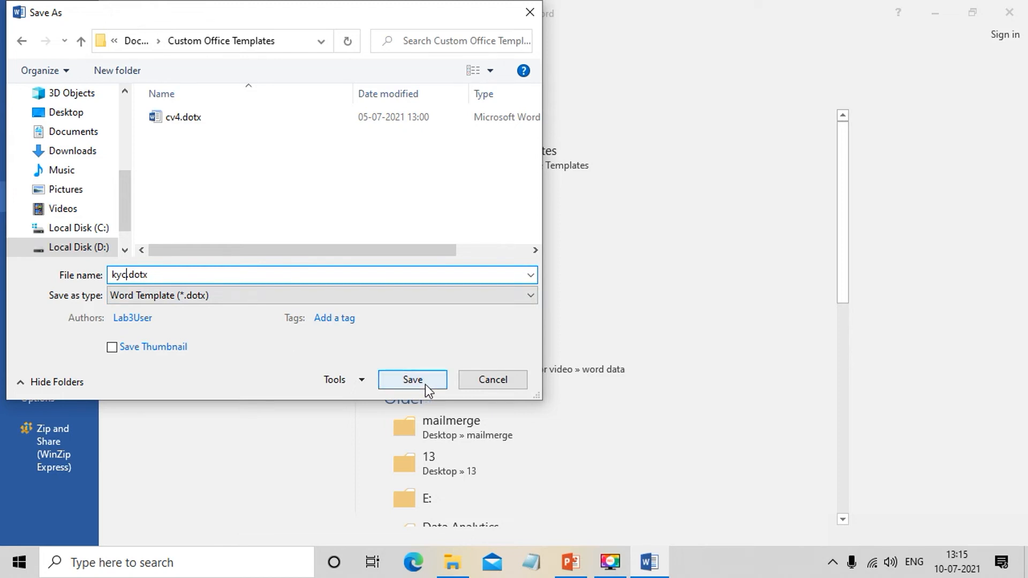
{"action": "left_click", "coordinate": [412, 379]}
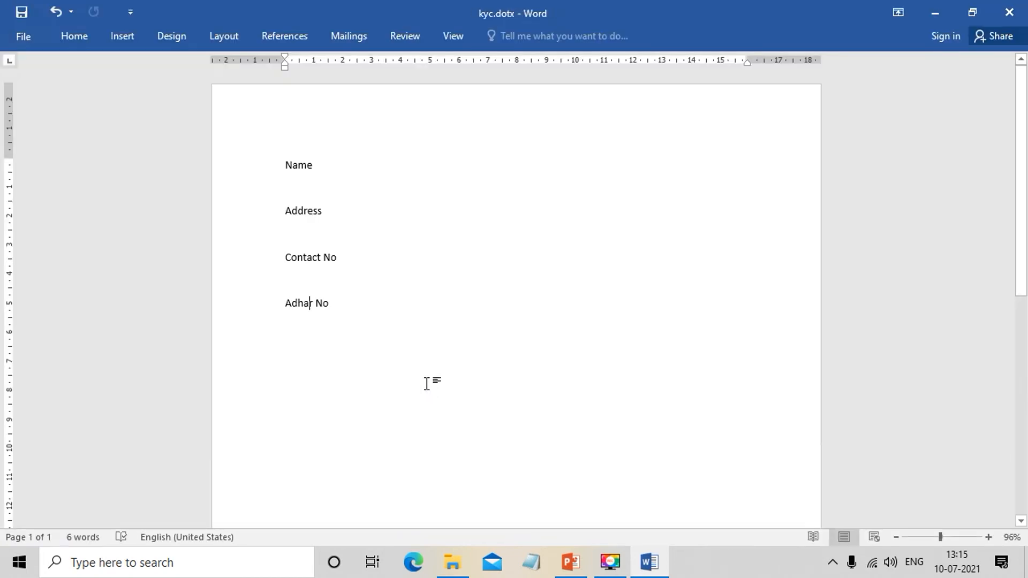
{"action": "mouse_move", "coordinate": [458, 178]}
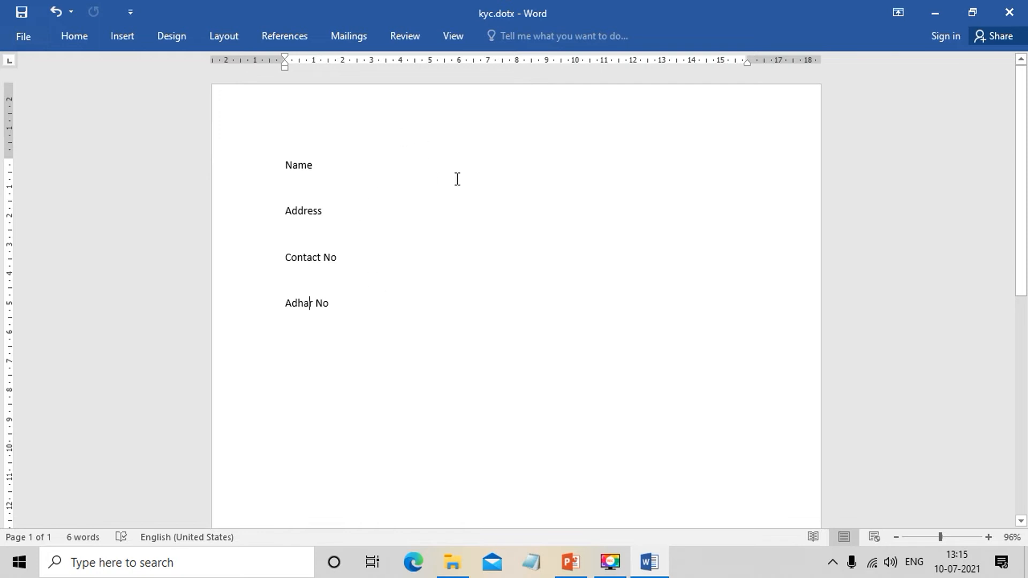
{"action": "mouse_move", "coordinate": [486, 21]}
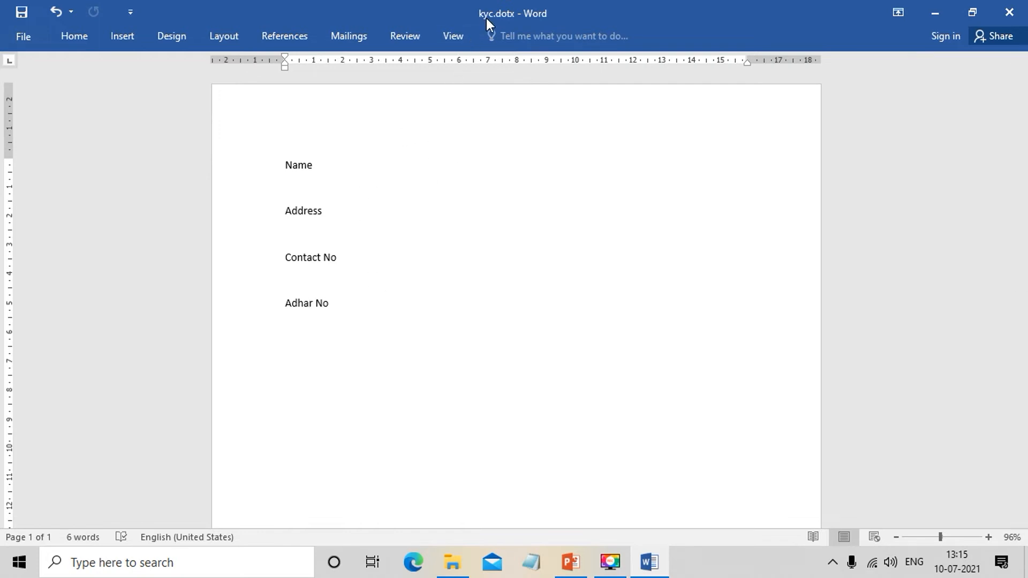
{"action": "mouse_move", "coordinate": [24, 36]}
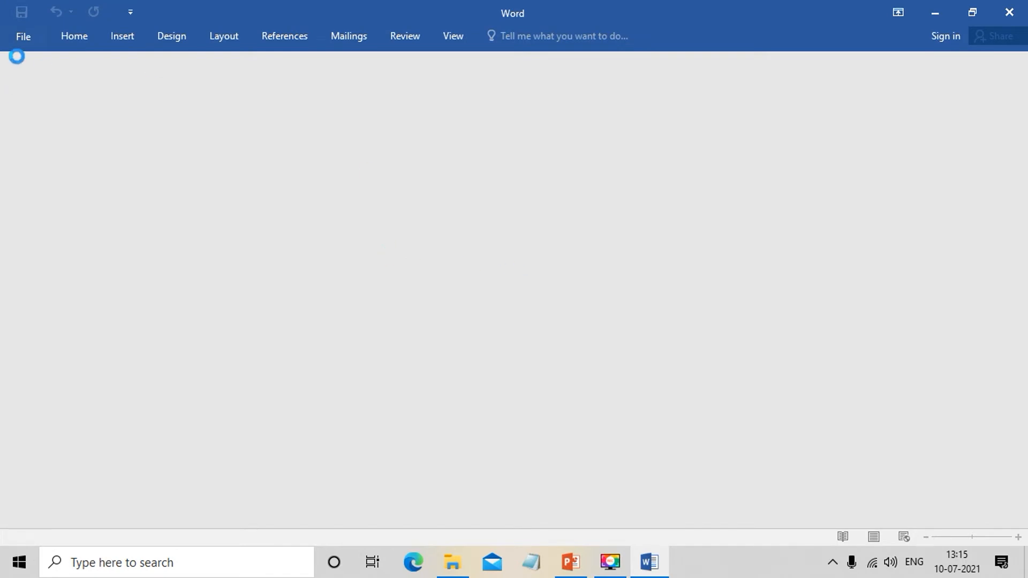
Step: Show the New templates screen, where the kyc template appears among featured templates
{"action": "left_click", "coordinate": [23, 36]}
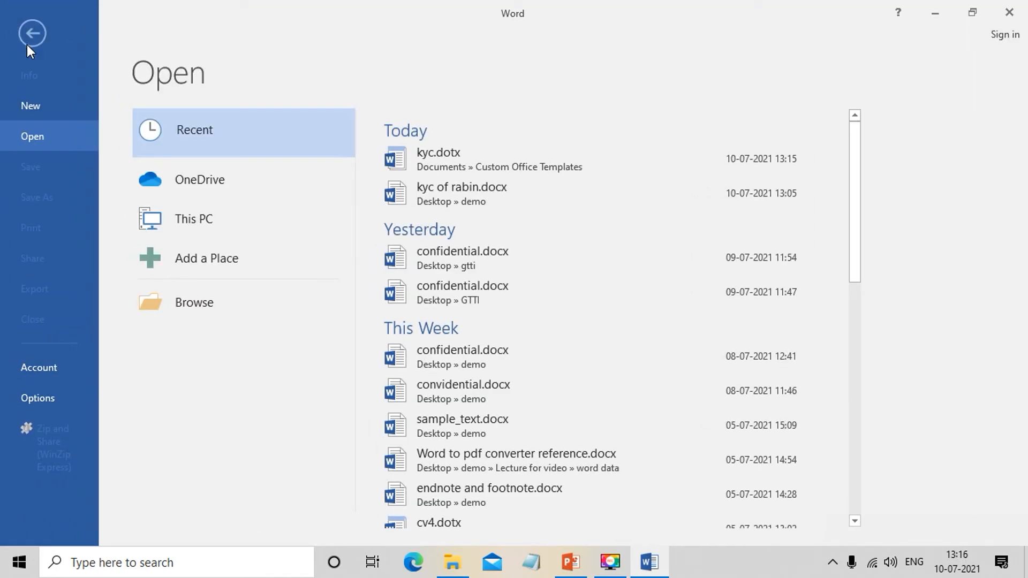
{"action": "left_click", "coordinate": [30, 105]}
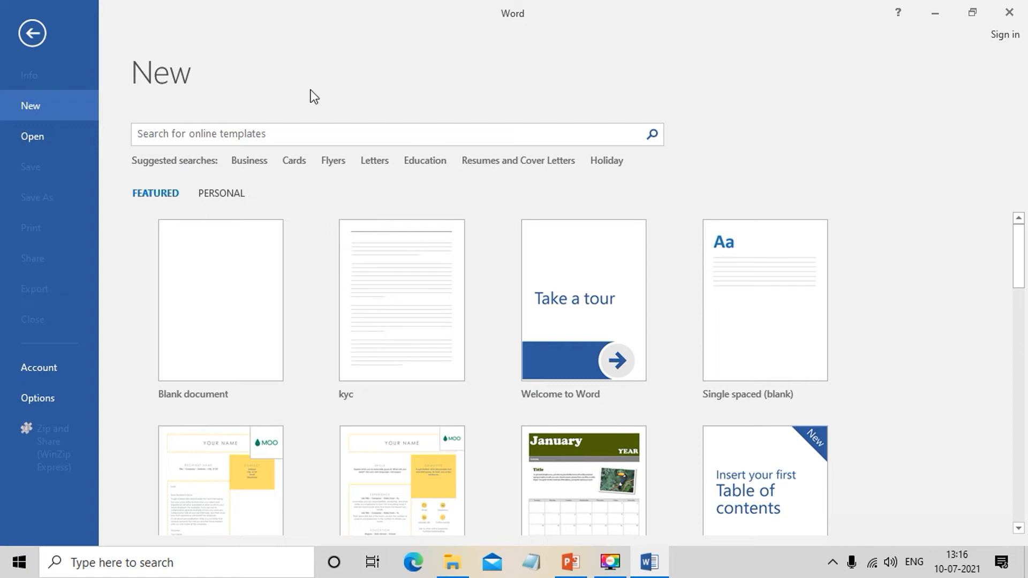
{"action": "mouse_move", "coordinate": [215, 223]}
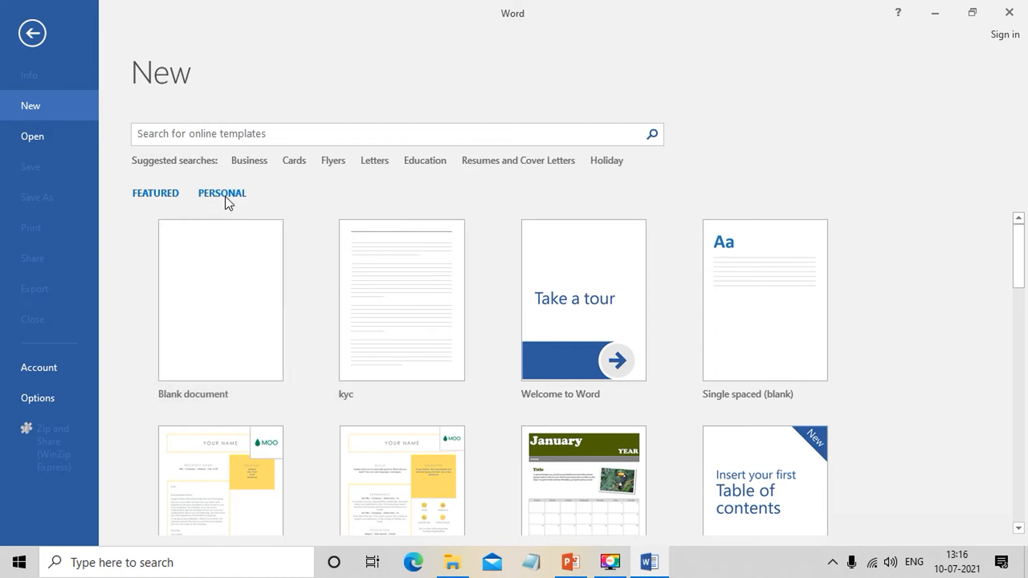
Step: Create Document2 from the kyc template under the PERSONAL templates
{"action": "left_click", "coordinate": [221, 192]}
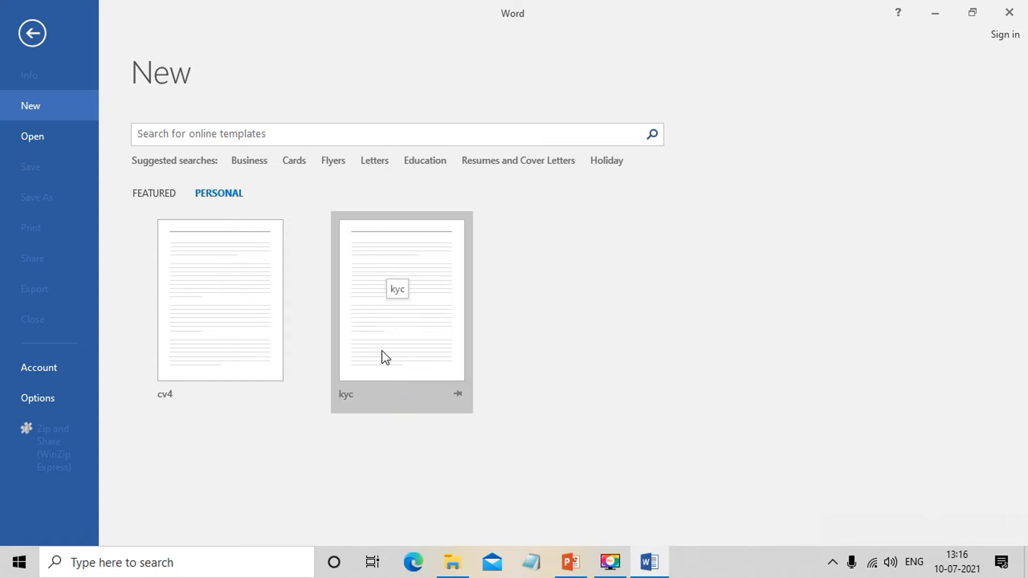
{"action": "mouse_move", "coordinate": [295, 258]}
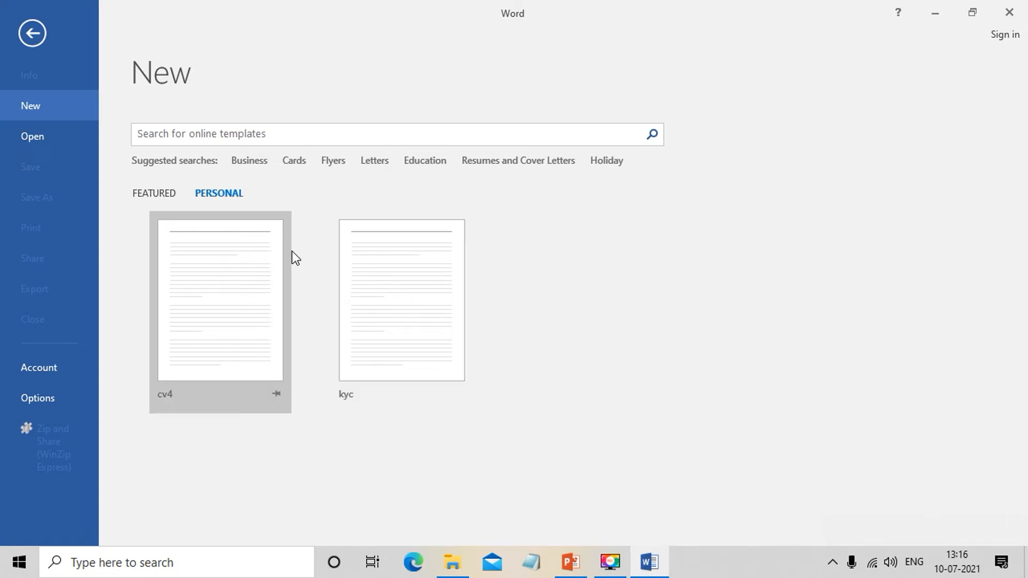
{"action": "mouse_move", "coordinate": [379, 325]}
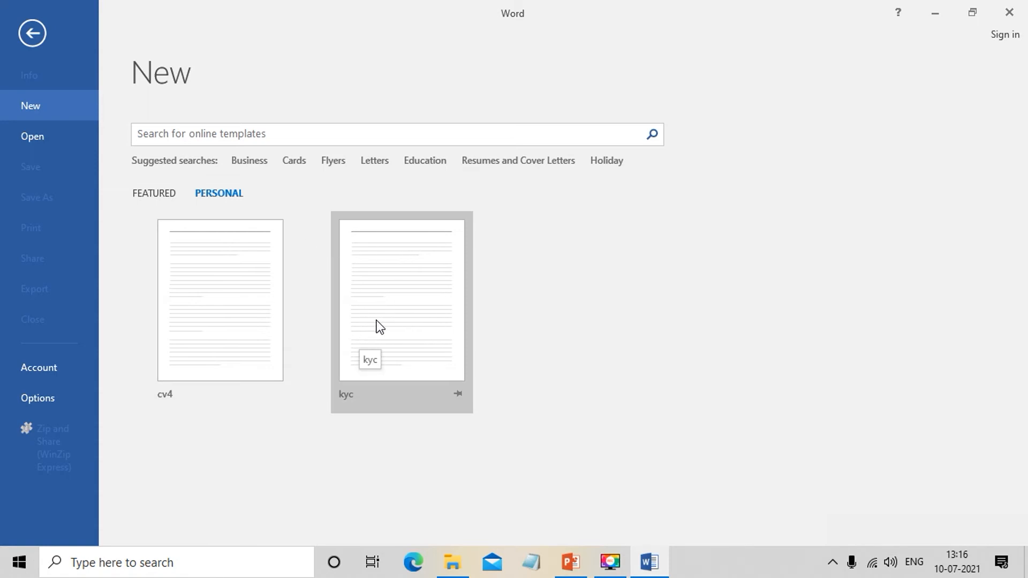
{"action": "mouse_move", "coordinate": [412, 310]}
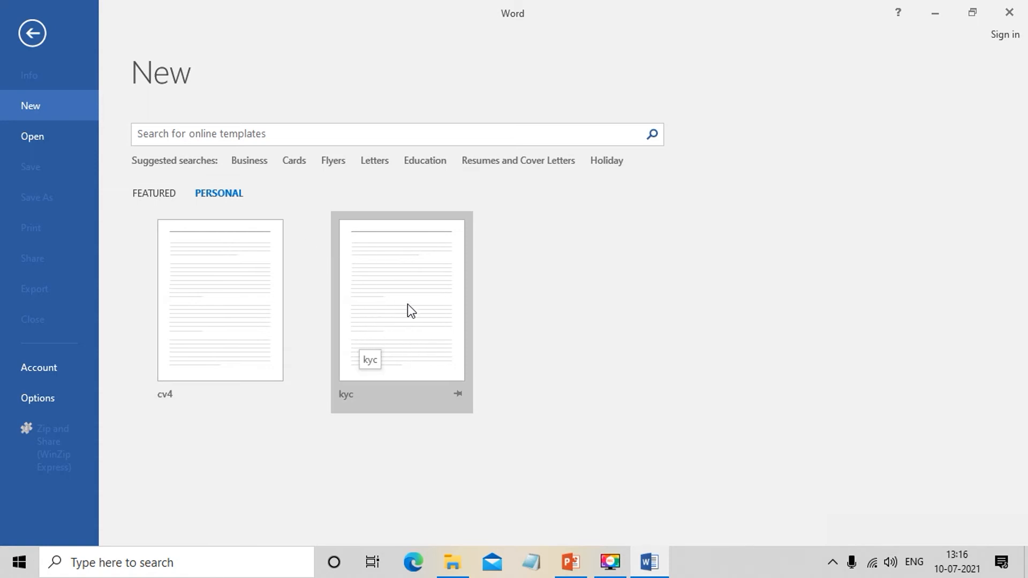
{"action": "left_click", "coordinate": [409, 311]}
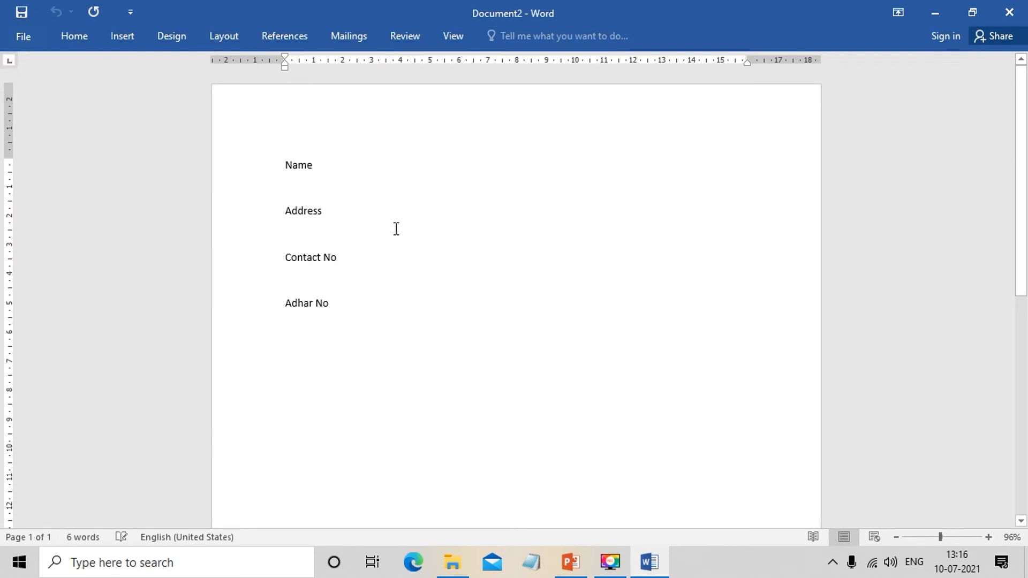
{"action": "mouse_move", "coordinate": [263, 156]}
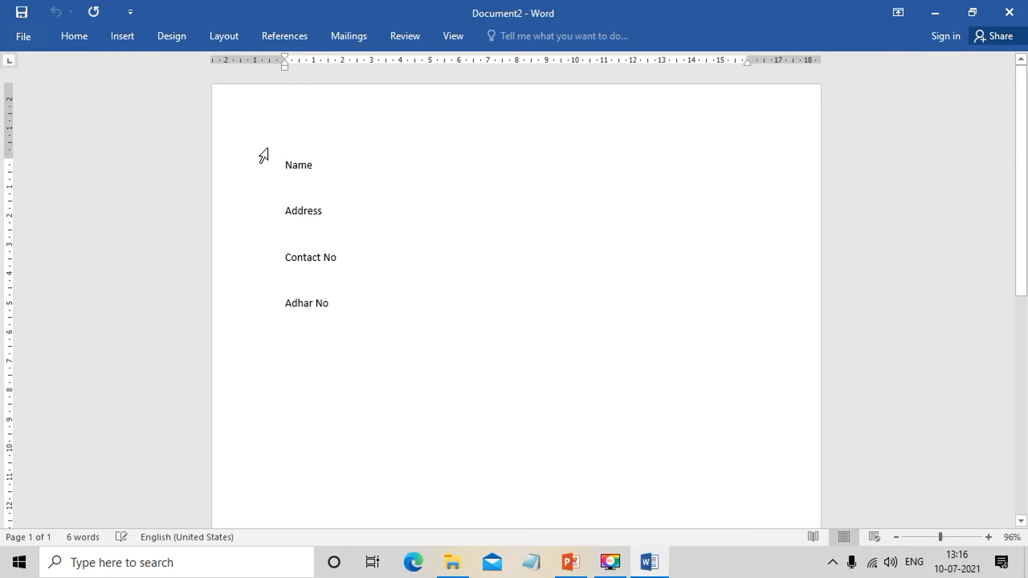
{"action": "mouse_move", "coordinate": [288, 211]}
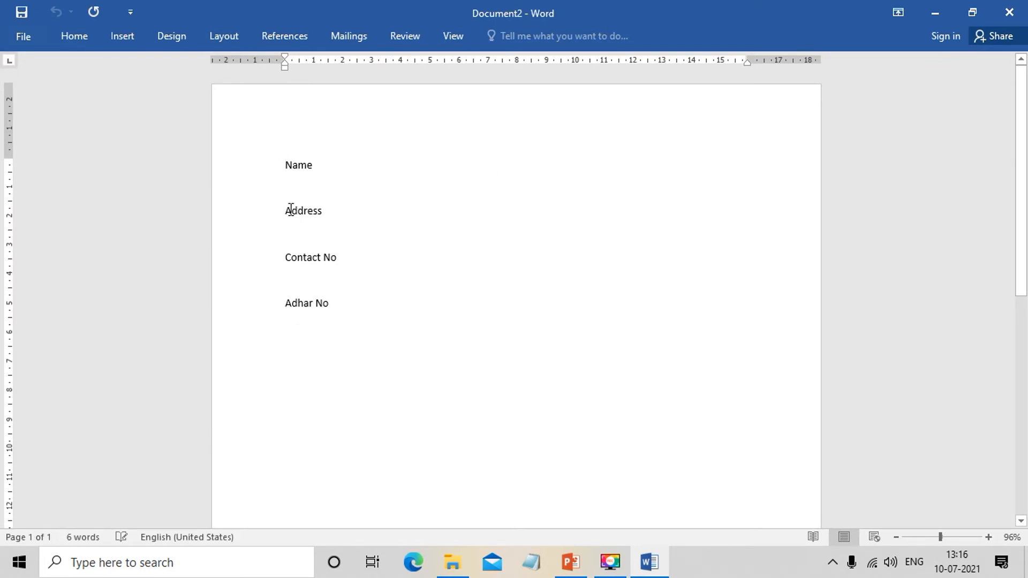
Step: Fill the Name field with 'Mr. Rabin'
{"action": "left_click", "coordinate": [312, 165]}
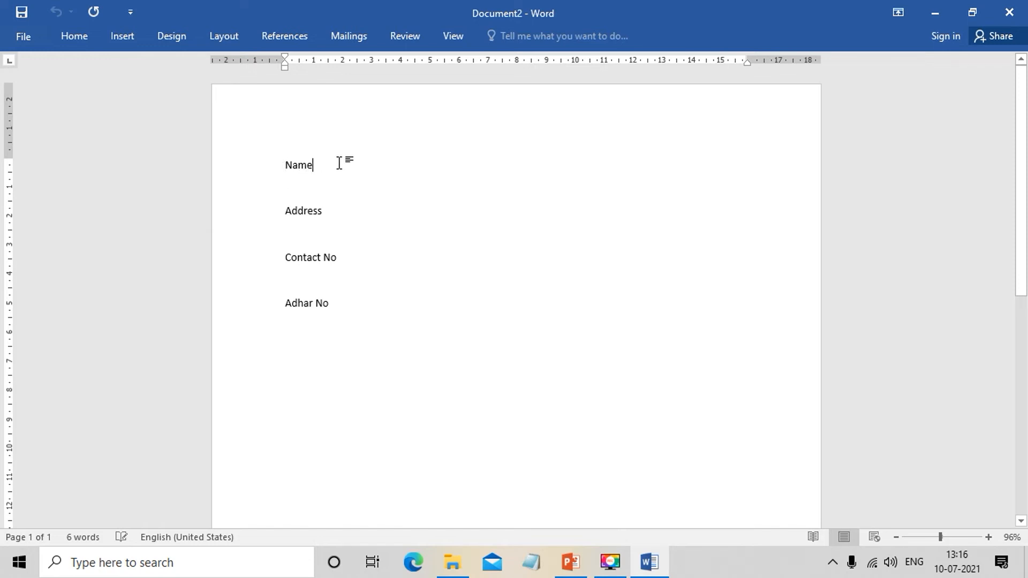
{"action": "key", "text": "space"}
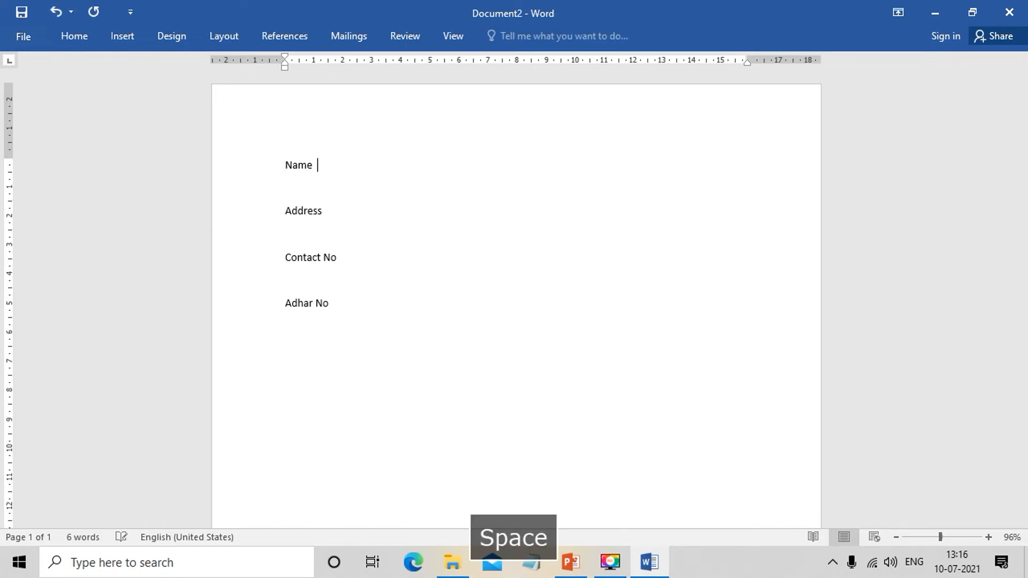
{"action": "key", "text": "space"}
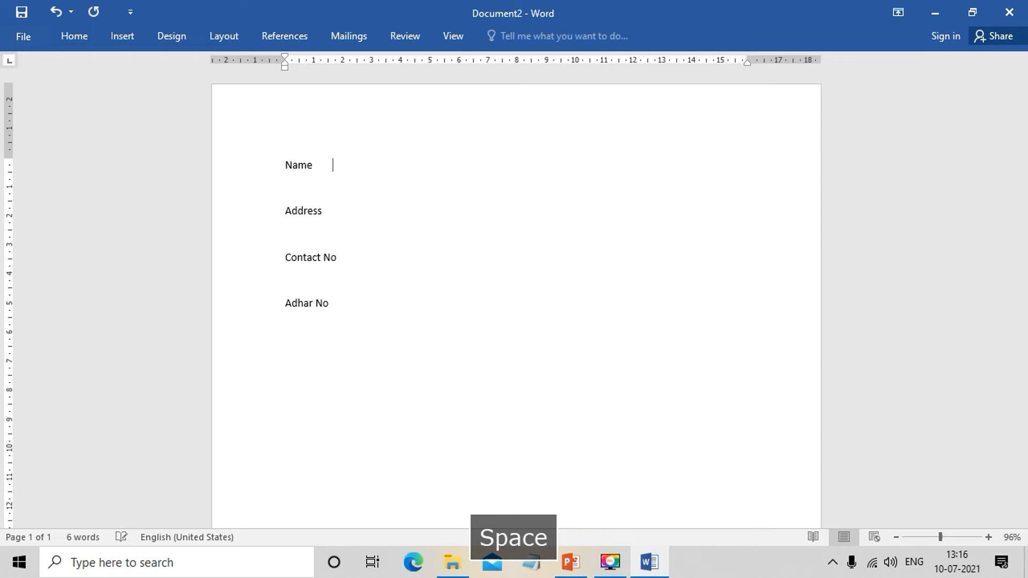
{"action": "type", "text": "Mr."}
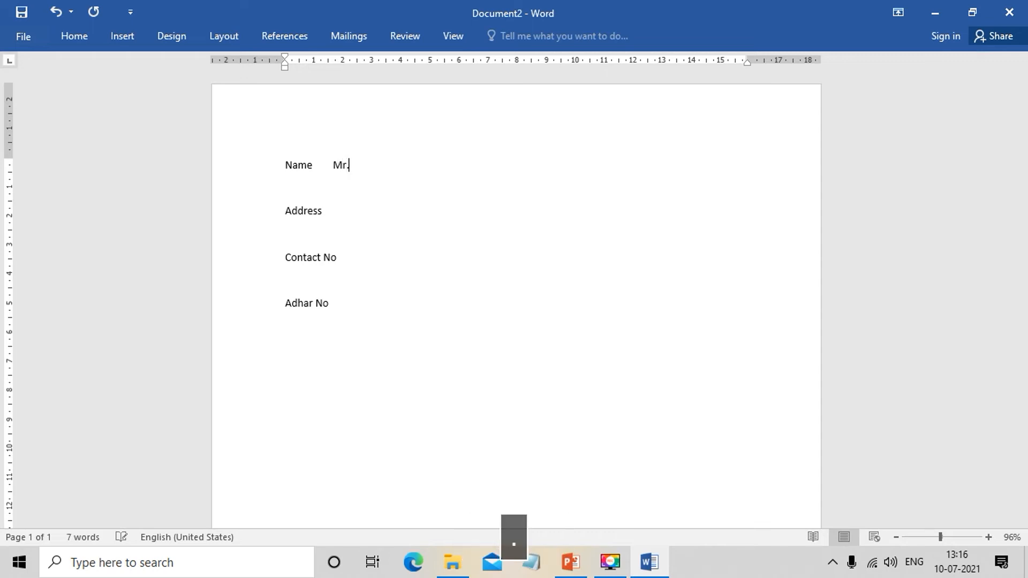
{"action": "type", "text": "Ra"}
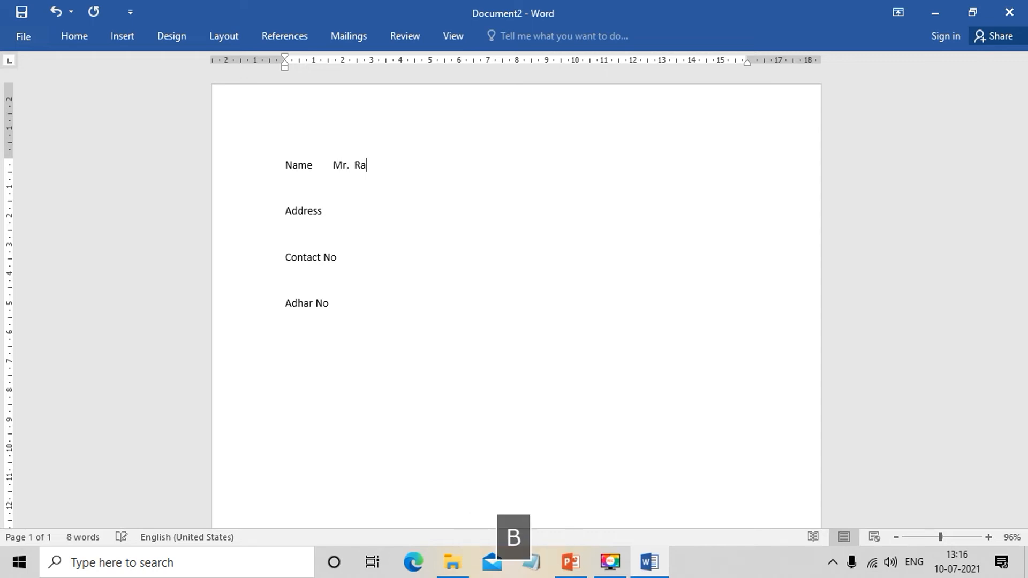
{"action": "type", "text": "bin"}
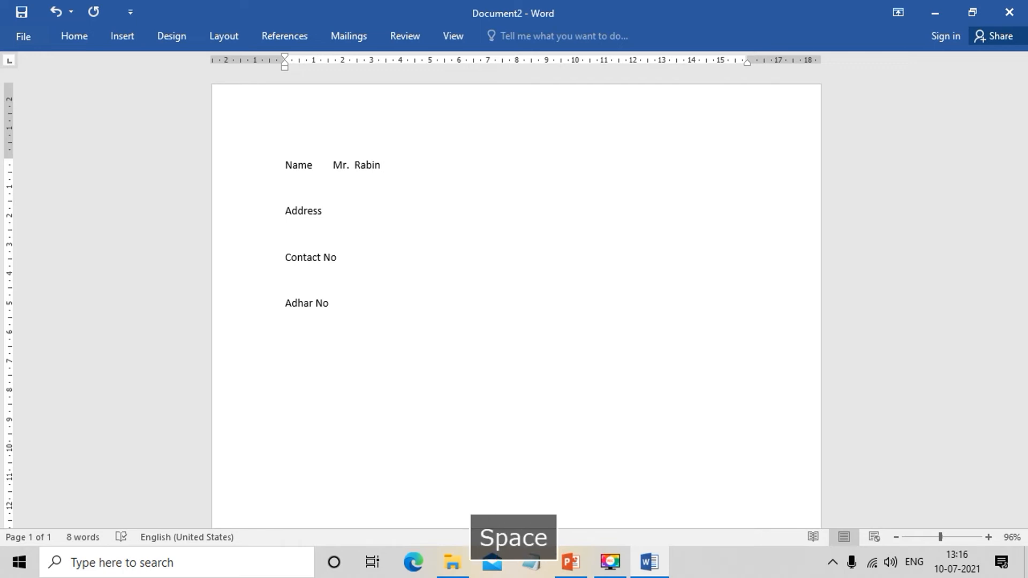
Step: Fill the Address field with '131 S.P. Mukherjee Rd.'
{"action": "left_click", "coordinate": [330, 211]}
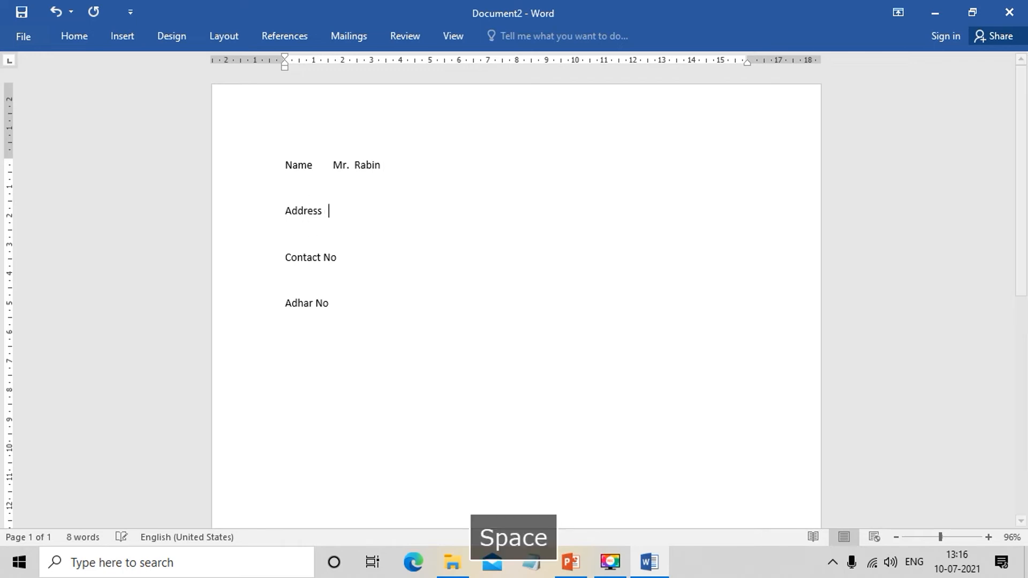
{"action": "key", "text": "space"}
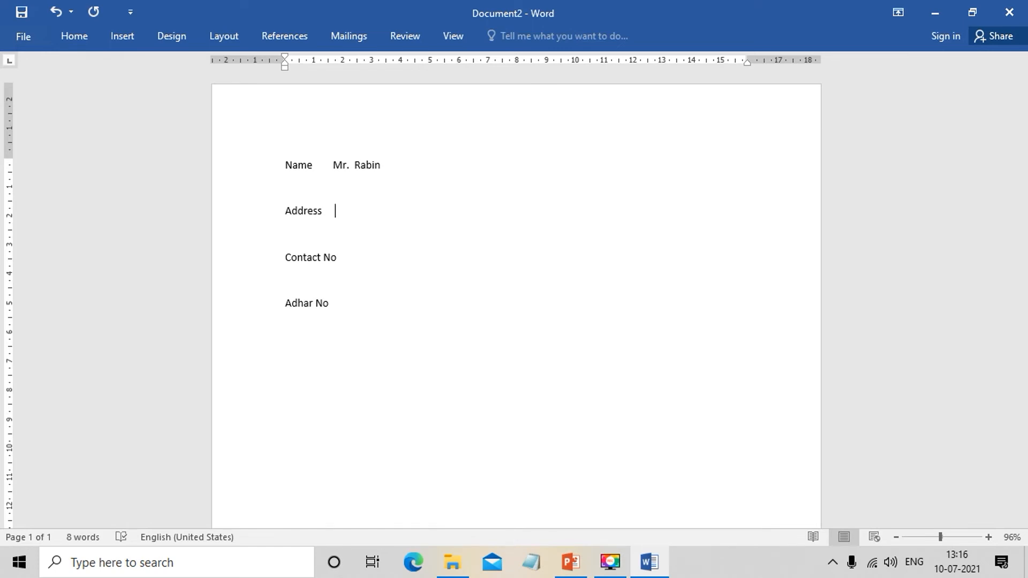
{"action": "type", "text": "131"}
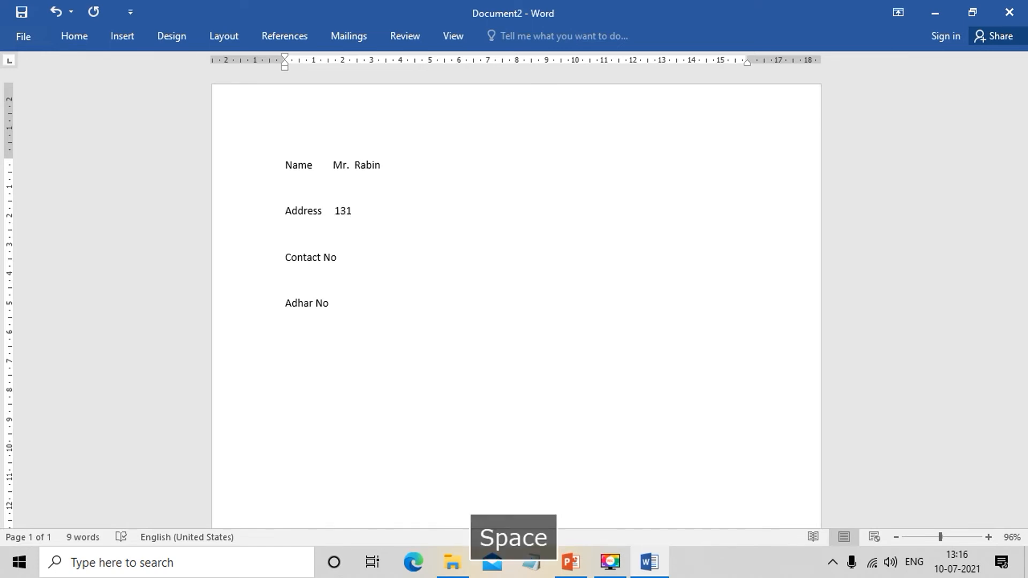
{"action": "type", "text": "S"}
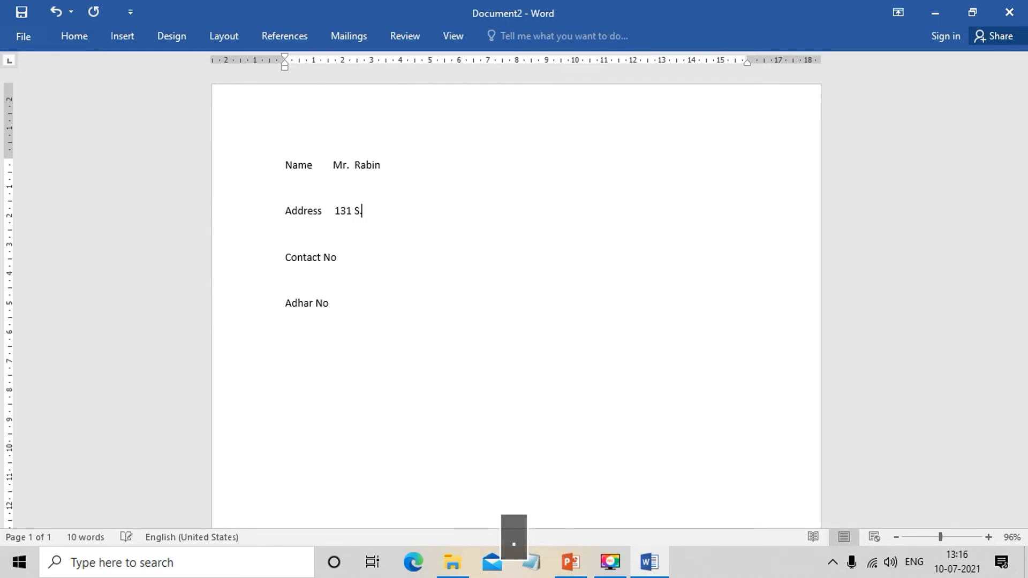
{"action": "type", "text": ".P. Mu"}
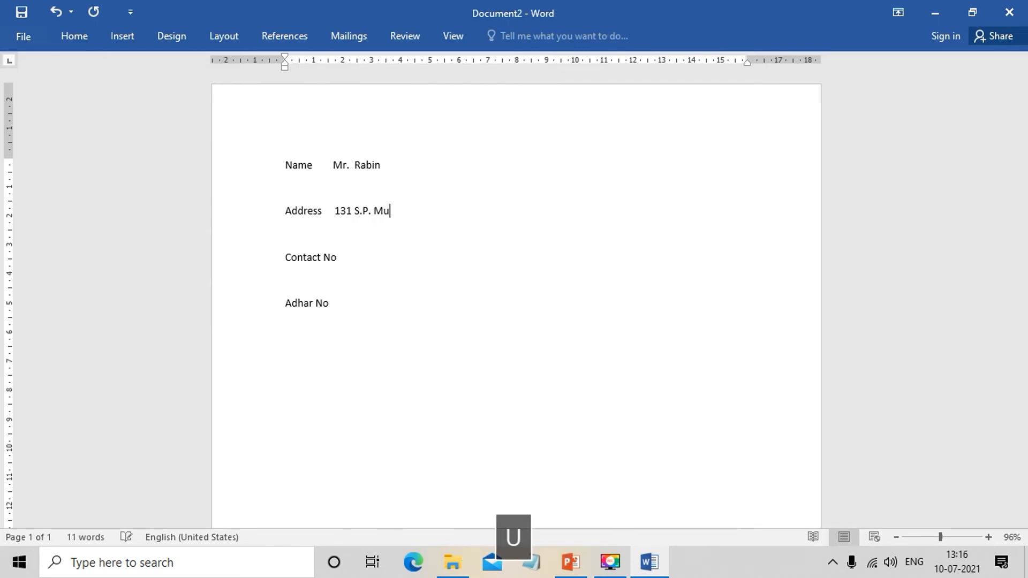
{"action": "type", "text": "kherj"}
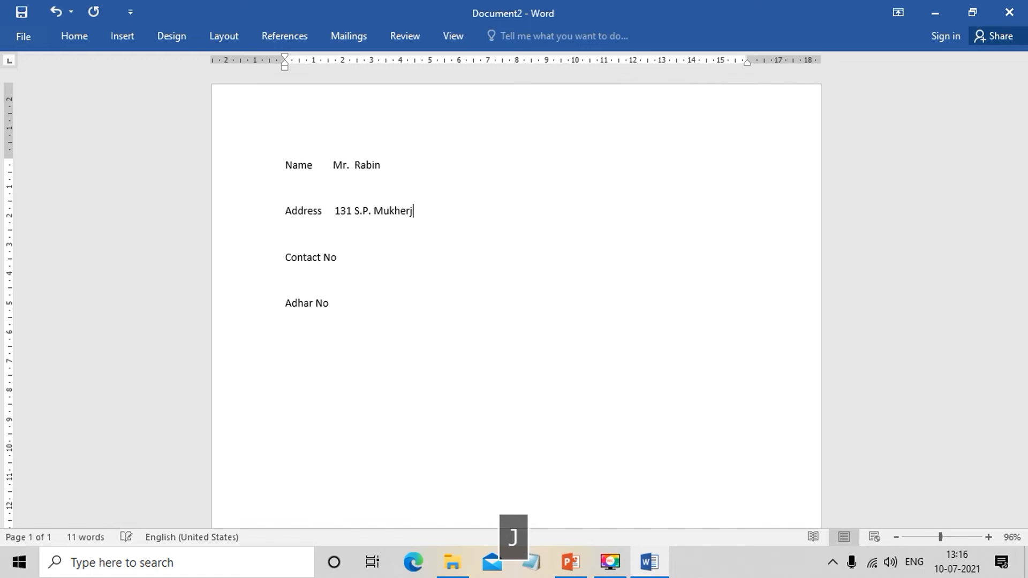
{"action": "type", "text": "ee"}
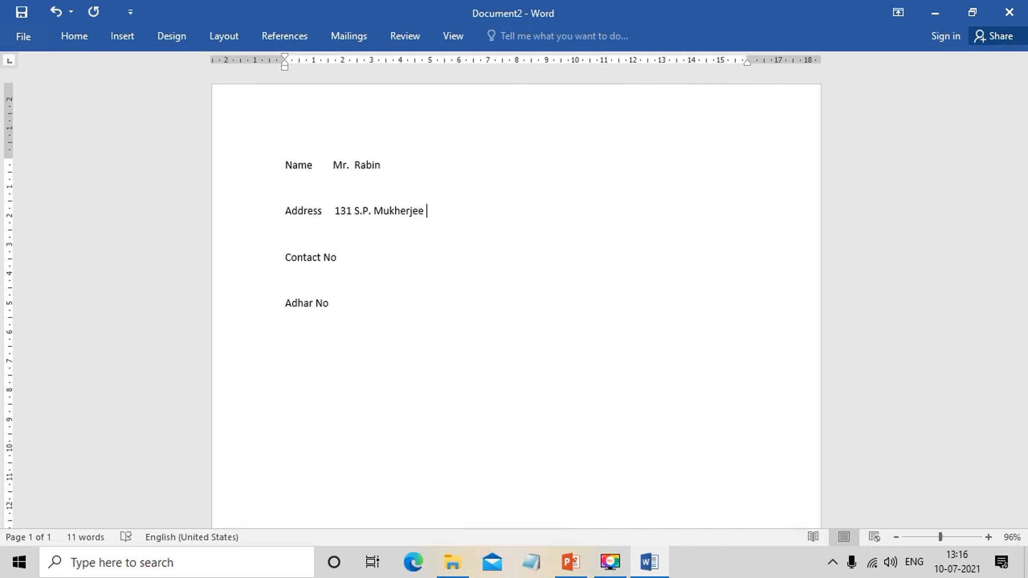
{"action": "type", "text": "Rd."}
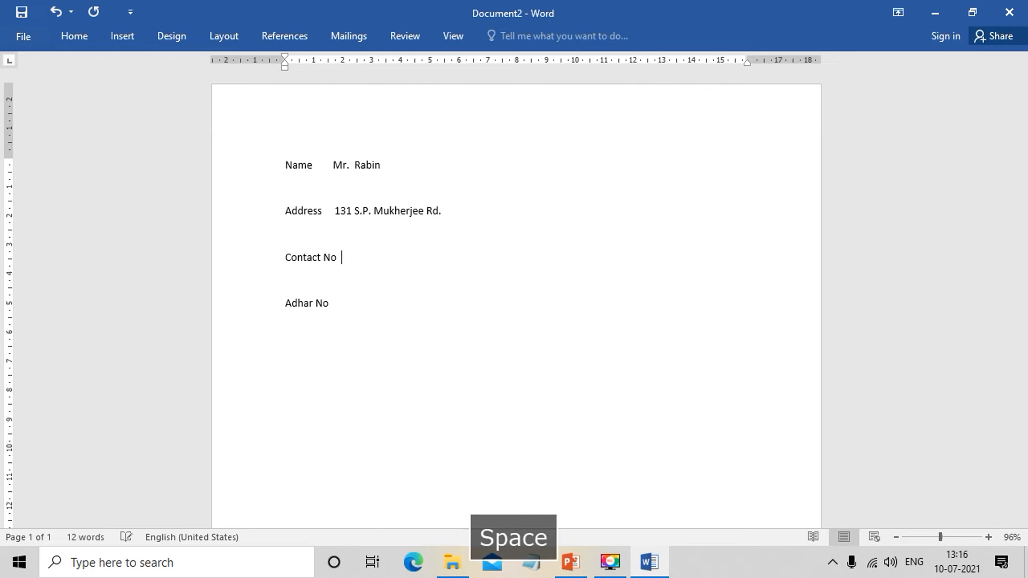
{"action": "type", "text": "990"}
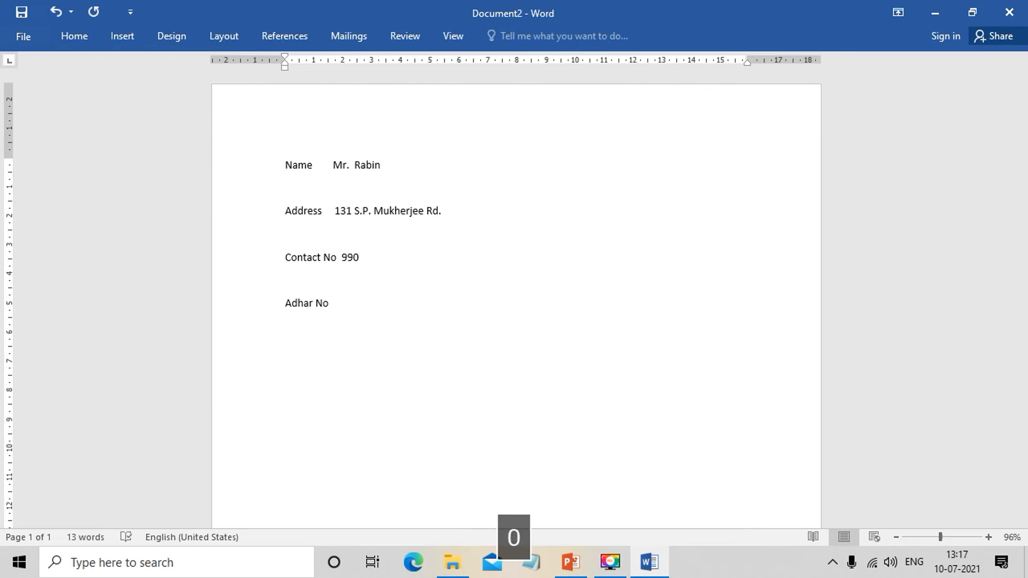
{"action": "type", "text": "565"}
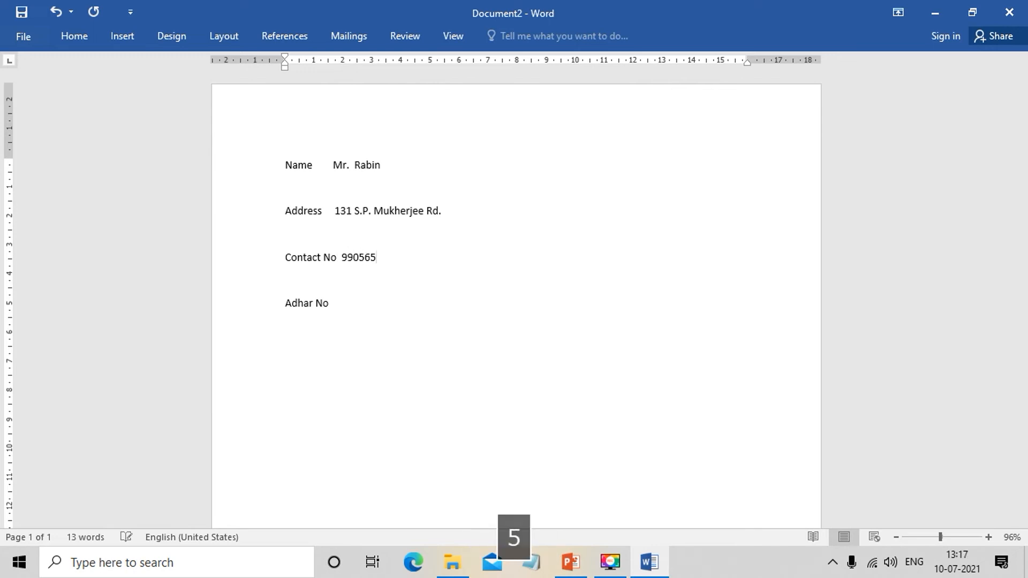
{"action": "type", "text": "7861"}
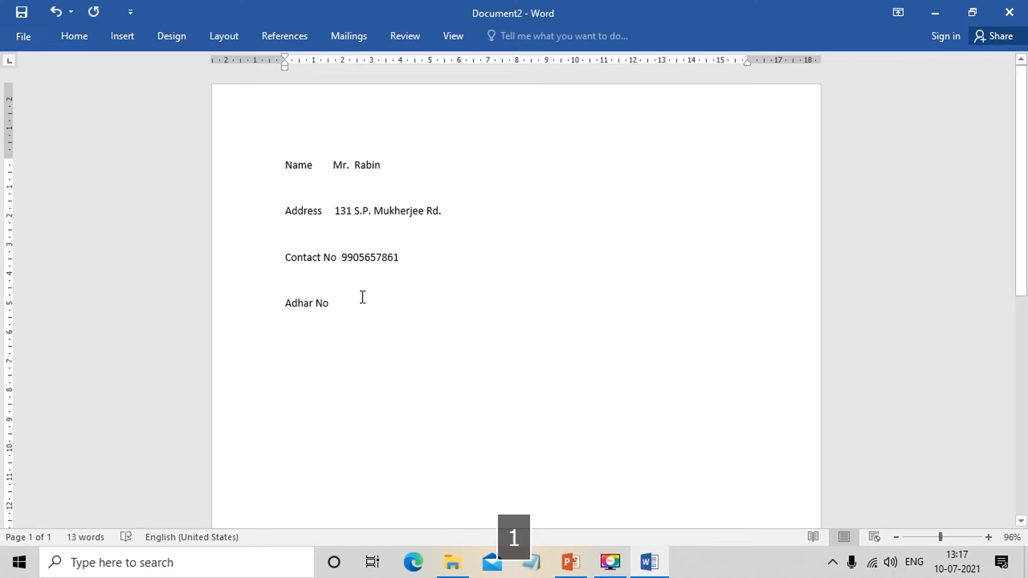
{"action": "type", "text": "B"}
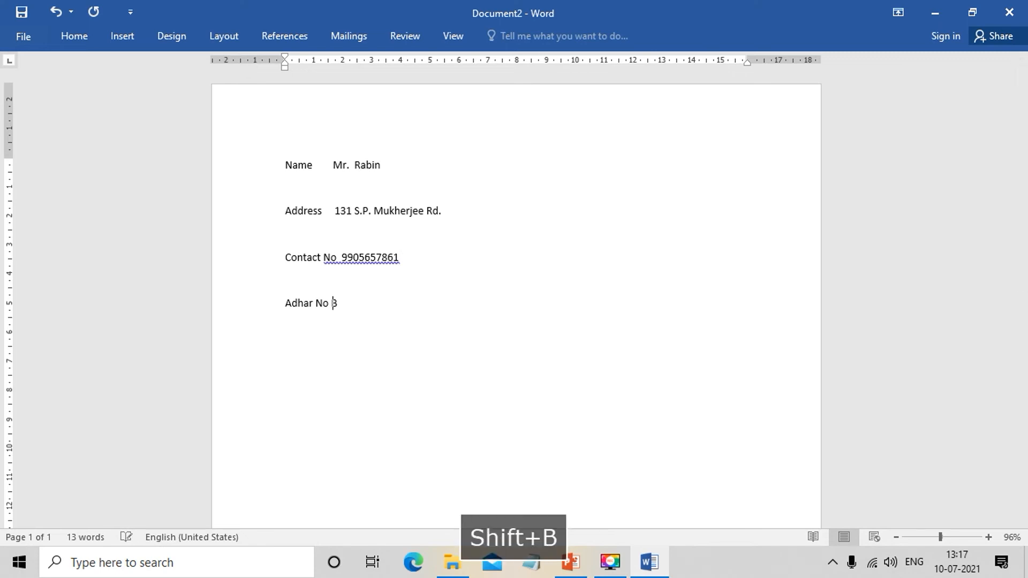
{"action": "type", "text": "BHJ7861"}
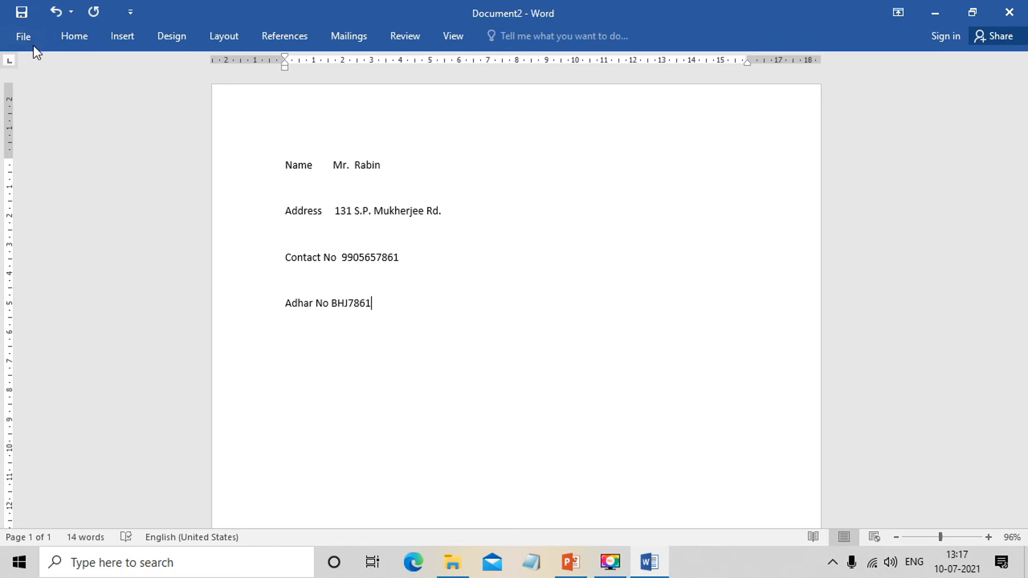
Step: Browse the Save As dialog to the demo folder on the Desktop
{"action": "left_click", "coordinate": [23, 37]}
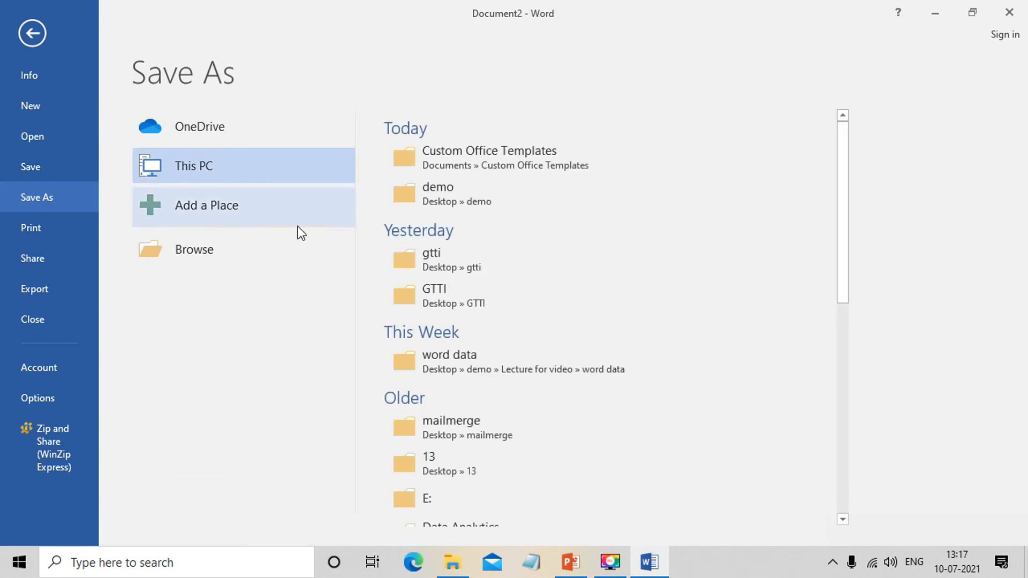
{"action": "left_click", "coordinate": [194, 250]}
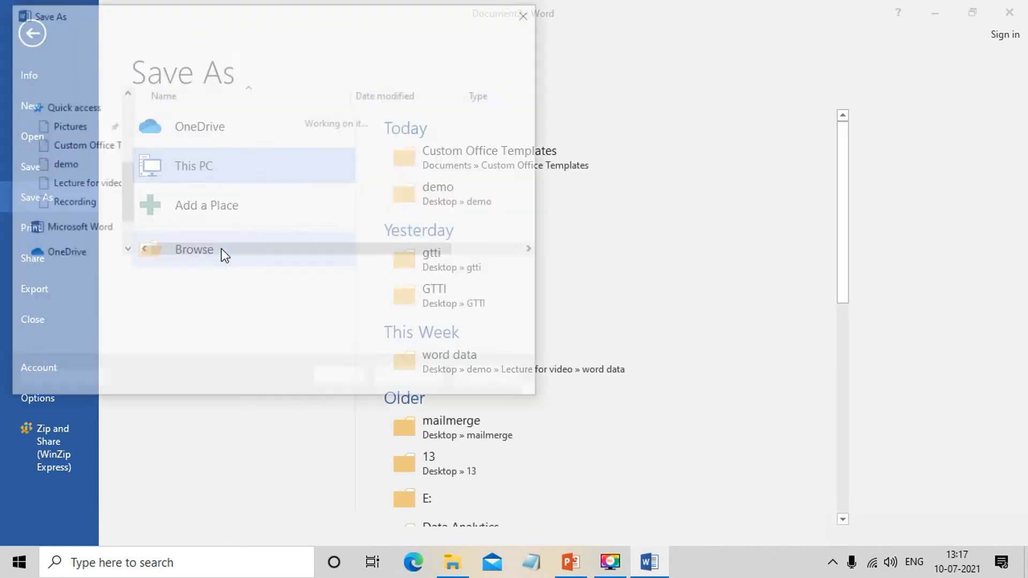
{"action": "left_click", "coordinate": [192, 250]}
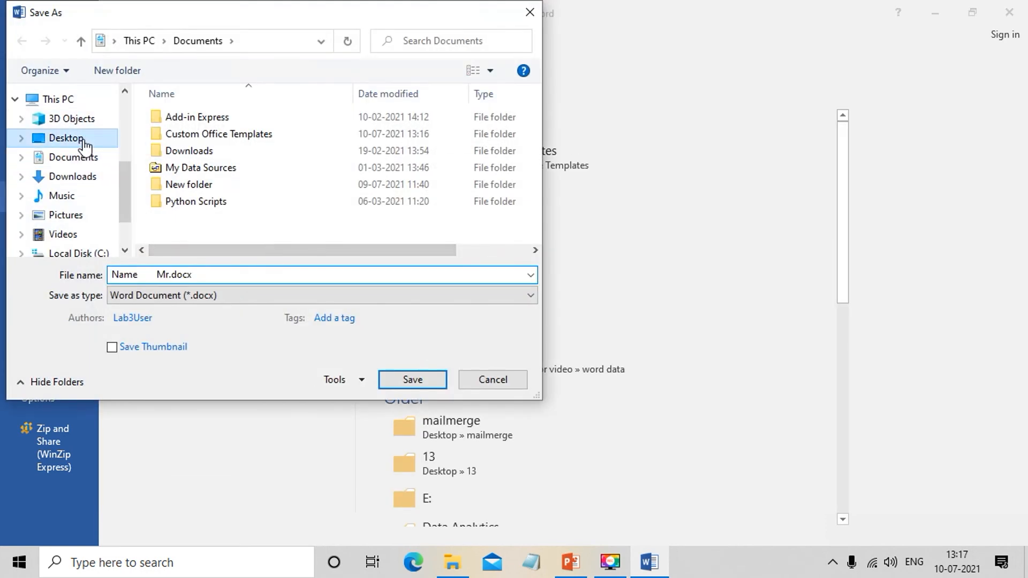
{"action": "left_click", "coordinate": [63, 138]}
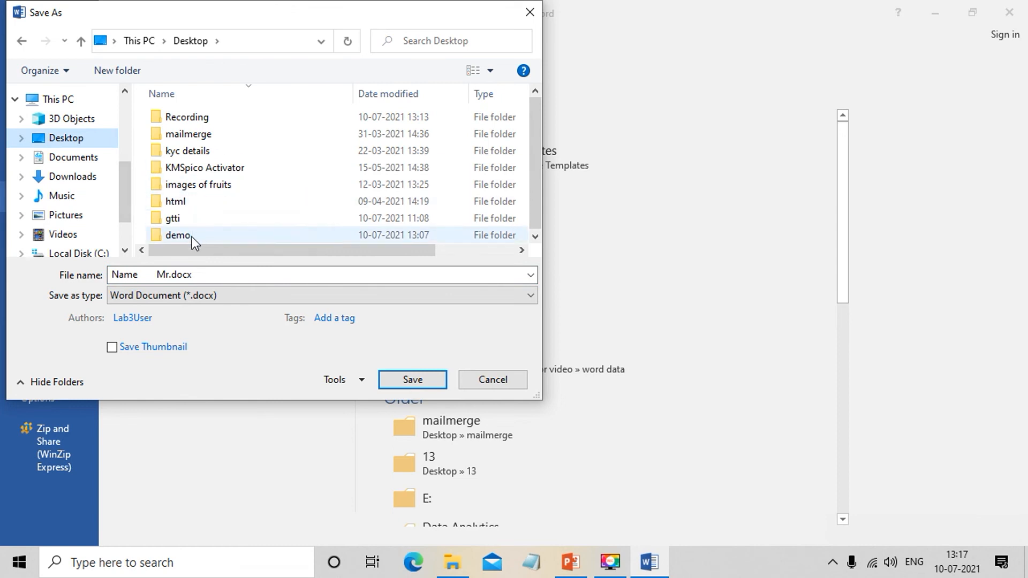
{"action": "double_click", "coordinate": [177, 234]}
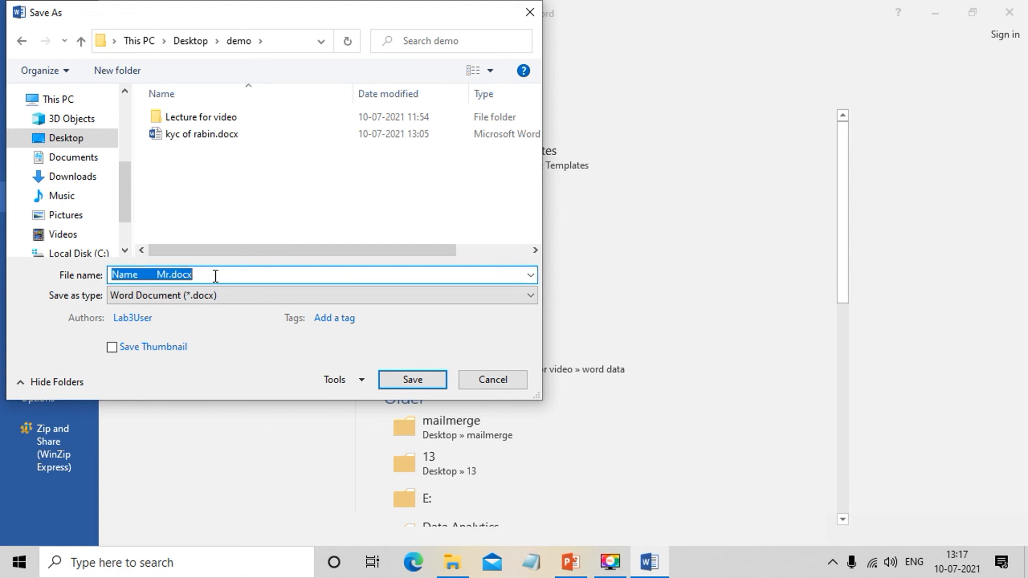
Step: Save the filled form there as 'Mr rabin KYC.docx'
{"action": "type", "text": "Mr rabin K"}
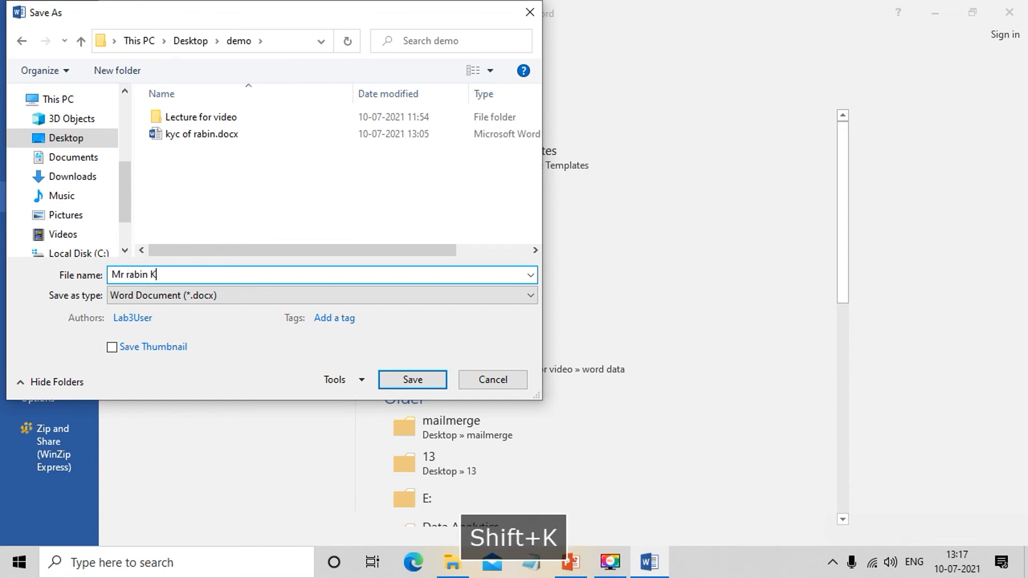
{"action": "type", "text": "YC"}
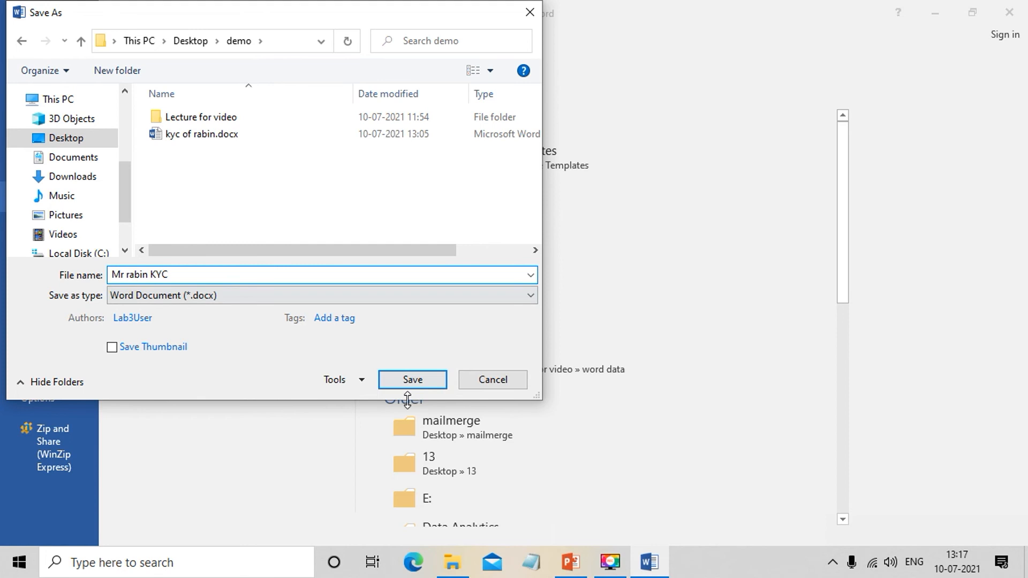
{"action": "left_click", "coordinate": [412, 379]}
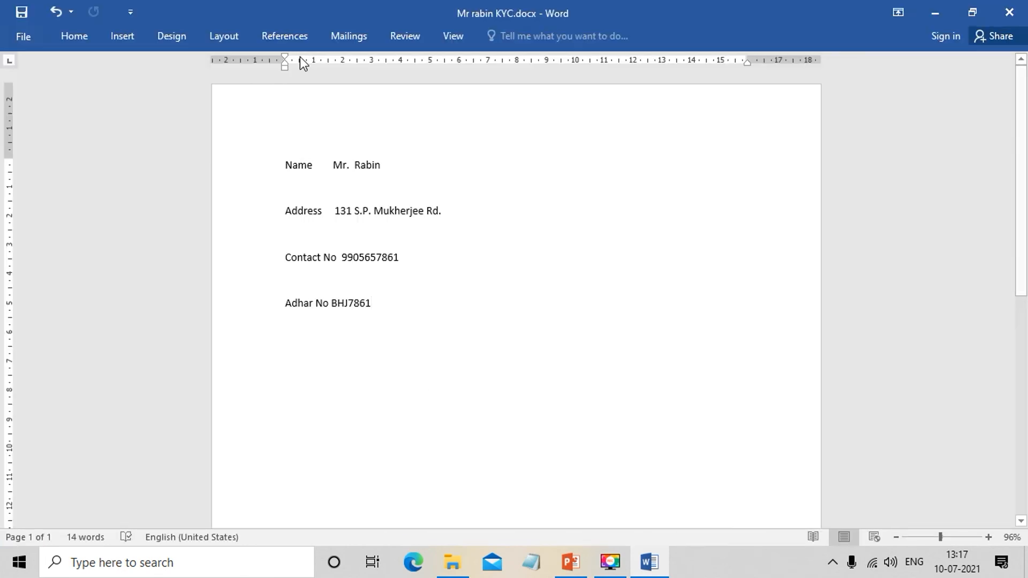
{"action": "left_click", "coordinate": [368, 304]}
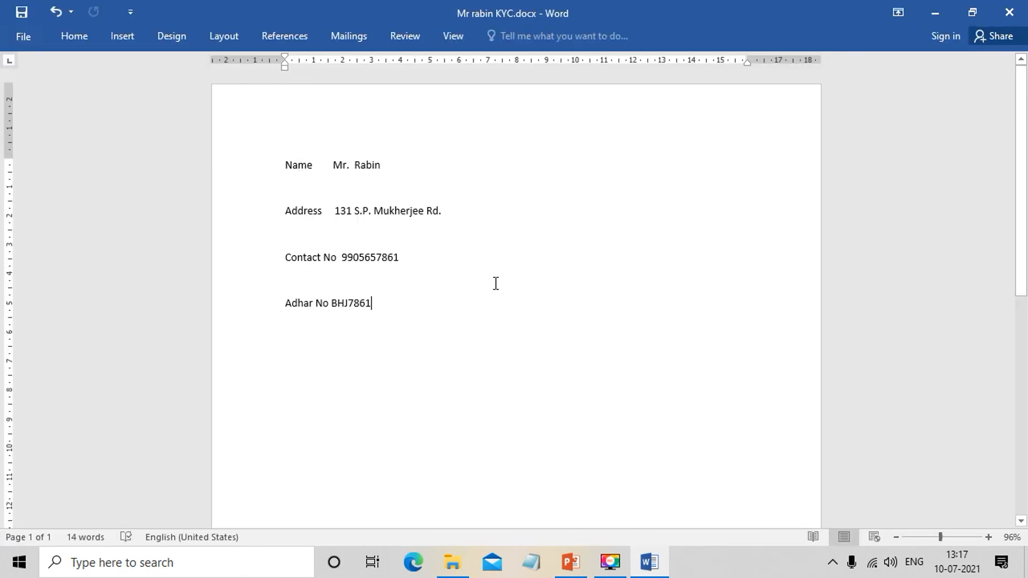
{"action": "mouse_move", "coordinate": [389, 173]}
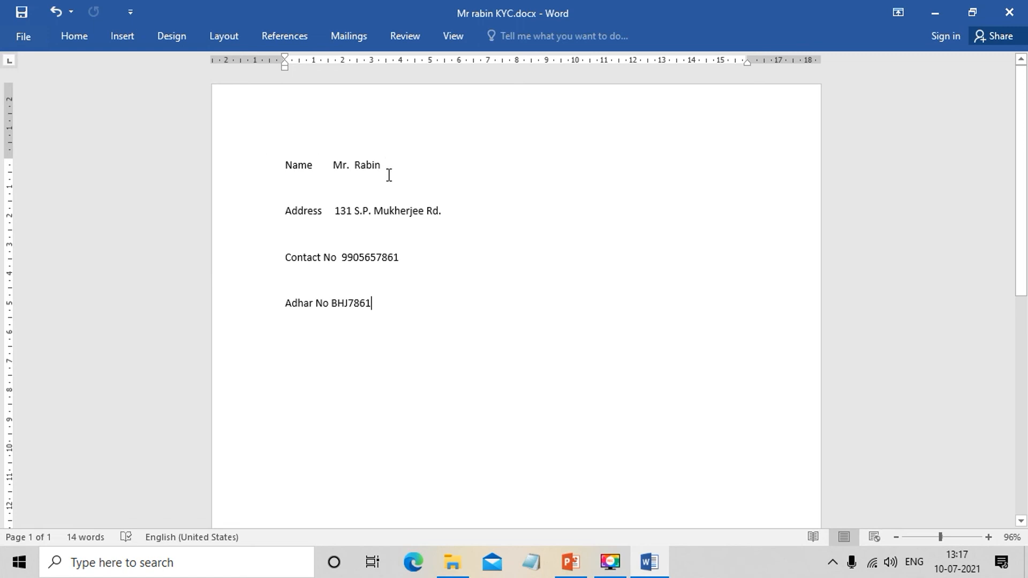
{"action": "mouse_move", "coordinate": [232, 142]}
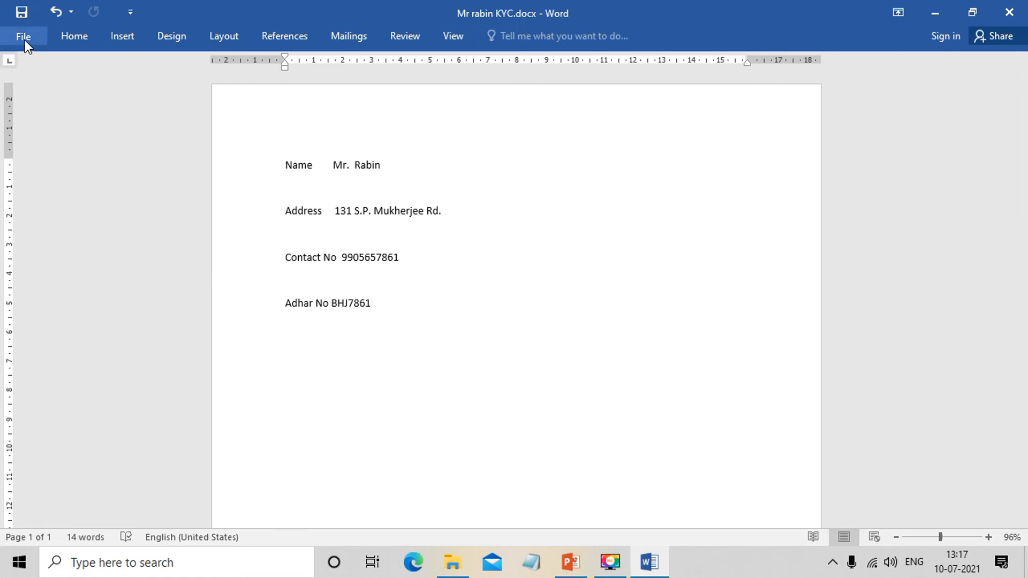
Step: Create a fresh Document3 from the personal kyc template with its four empty labels
{"action": "left_click", "coordinate": [24, 36]}
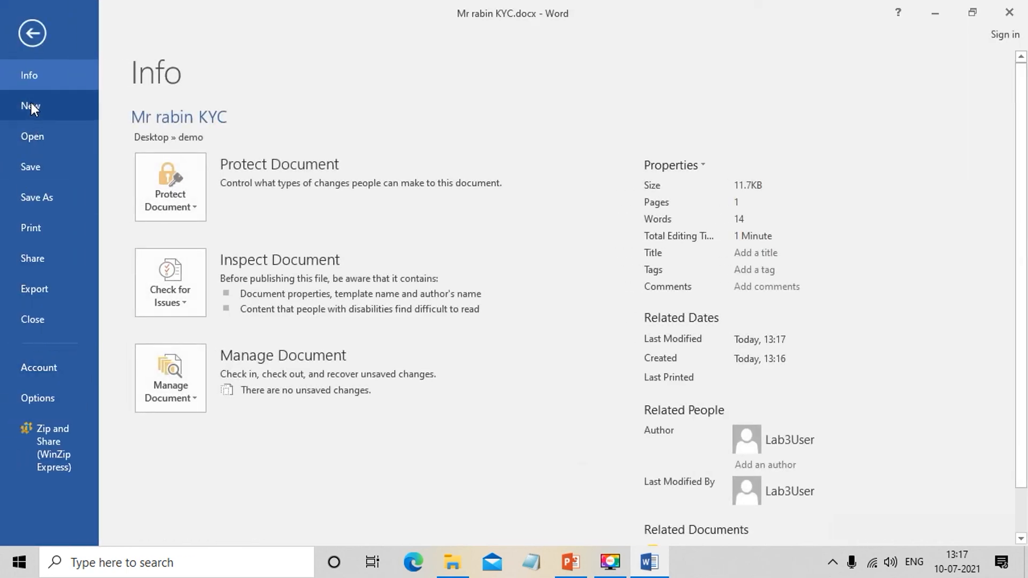
{"action": "left_click", "coordinate": [29, 104]}
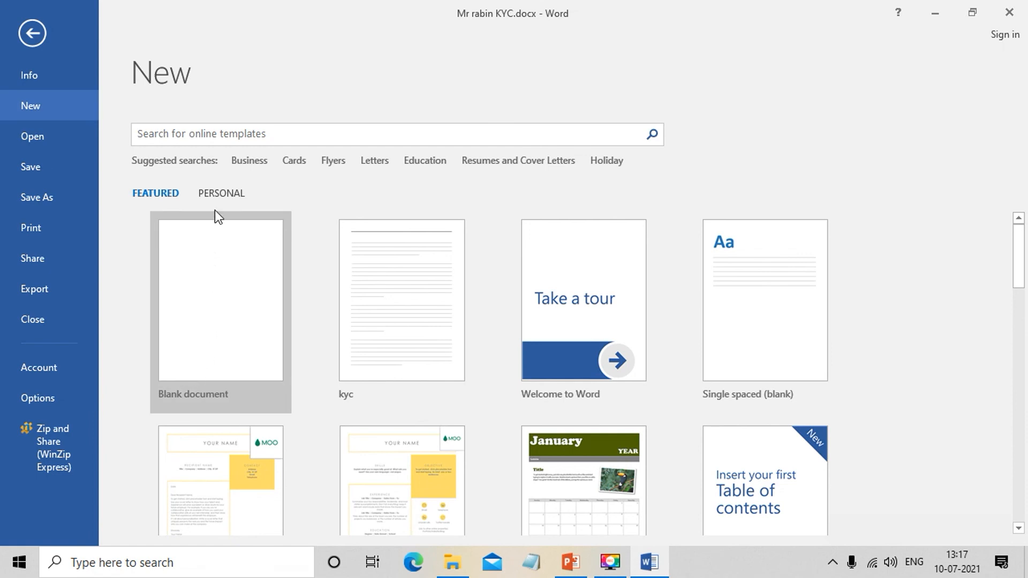
{"action": "left_click", "coordinate": [220, 193]}
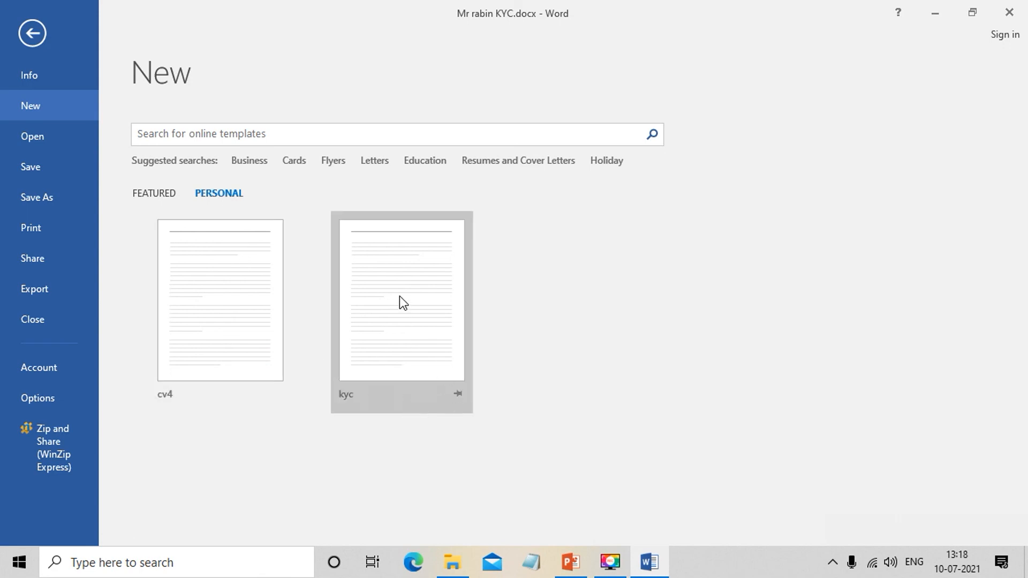
{"action": "double_click", "coordinate": [400, 299]}
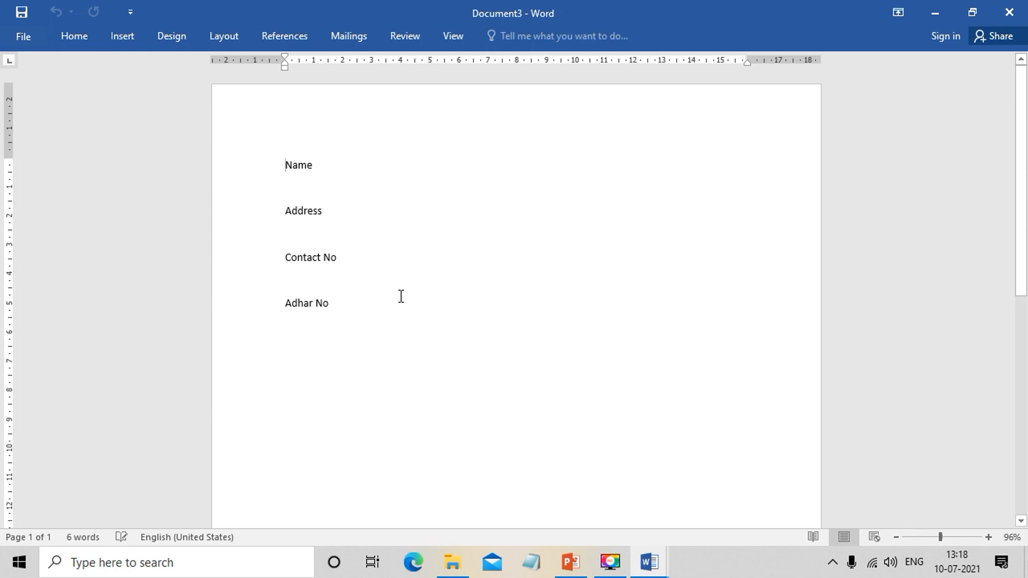
{"action": "mouse_move", "coordinate": [322, 173]}
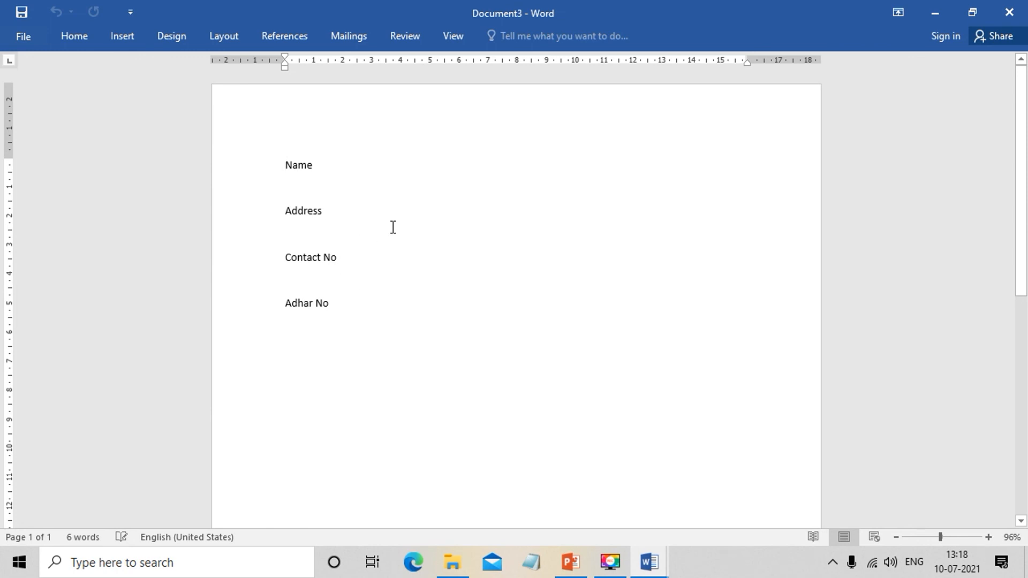
{"action": "mouse_move", "coordinate": [416, 211]}
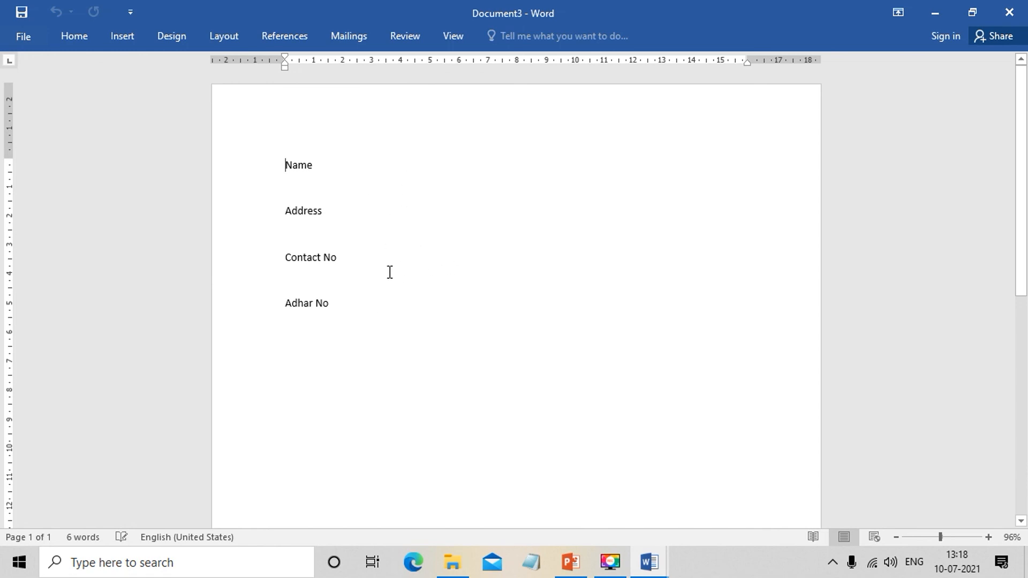
{"action": "mouse_move", "coordinate": [391, 267]}
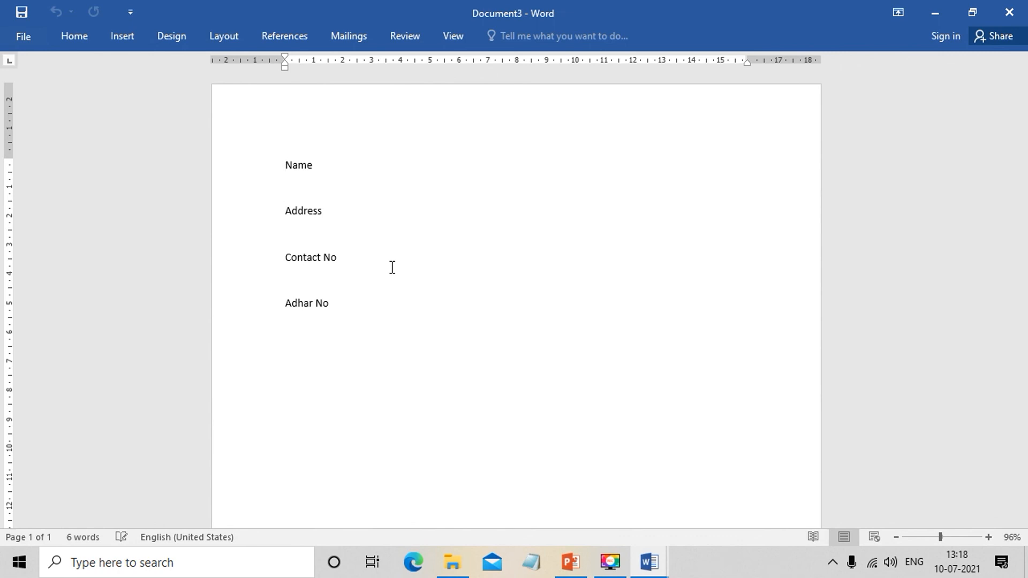
{"action": "left_click", "coordinate": [283, 165]}
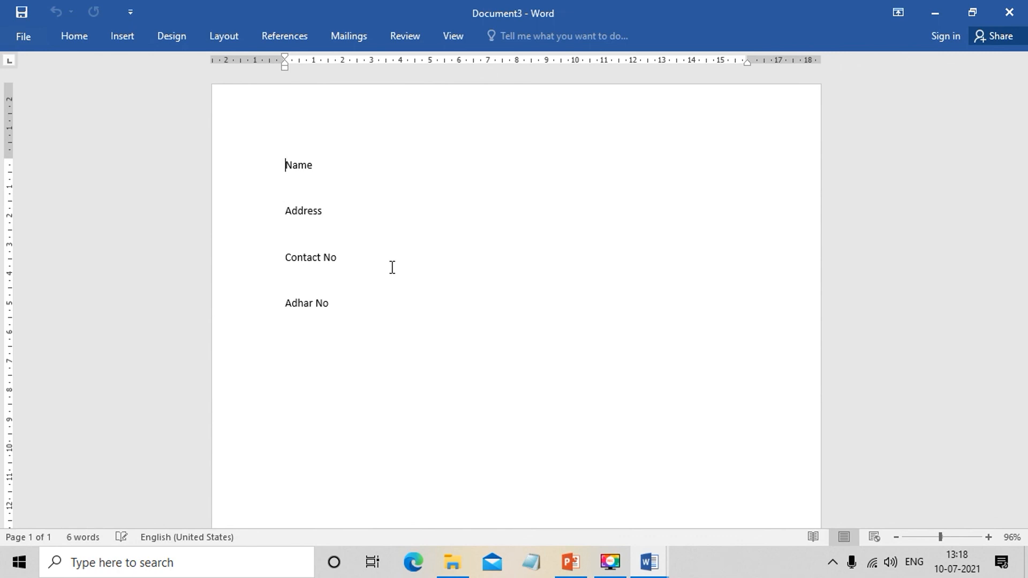